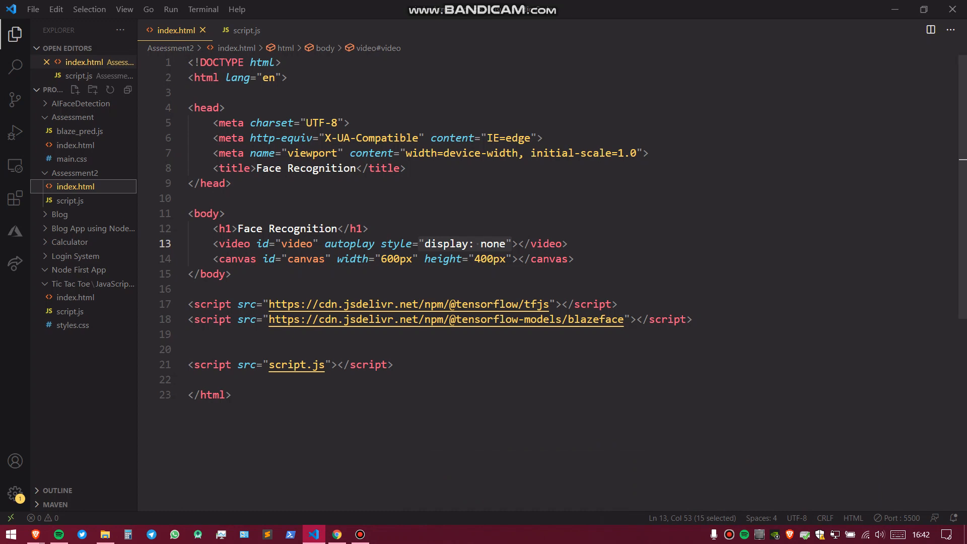
Glance at script.js, return to index.html and bring up its Explorer context menu
left_click(244, 30)
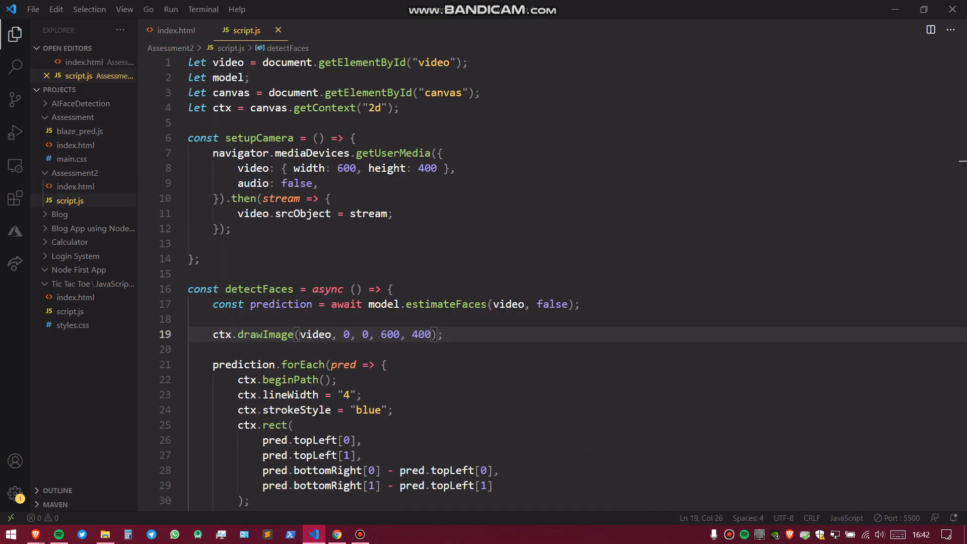
left_click(175, 30)
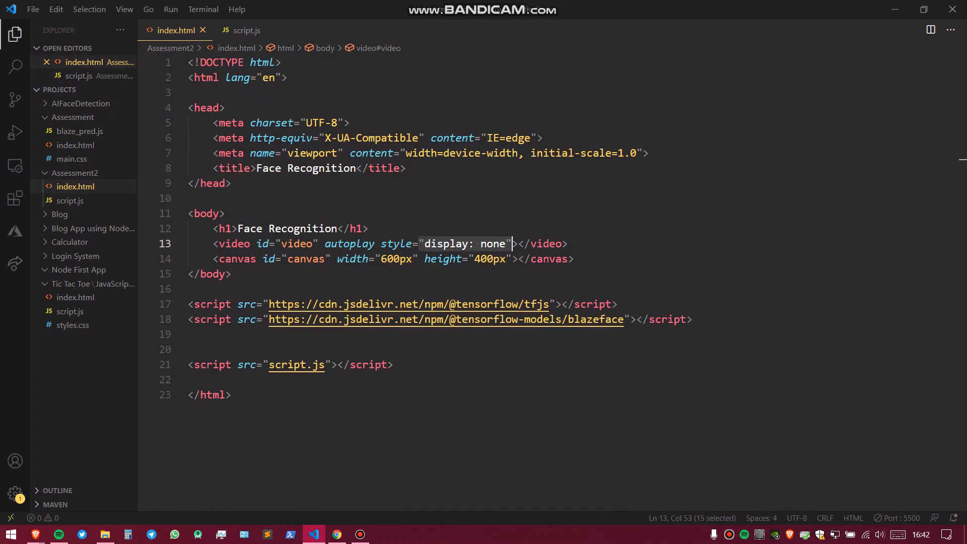
mouse_move(74, 172)
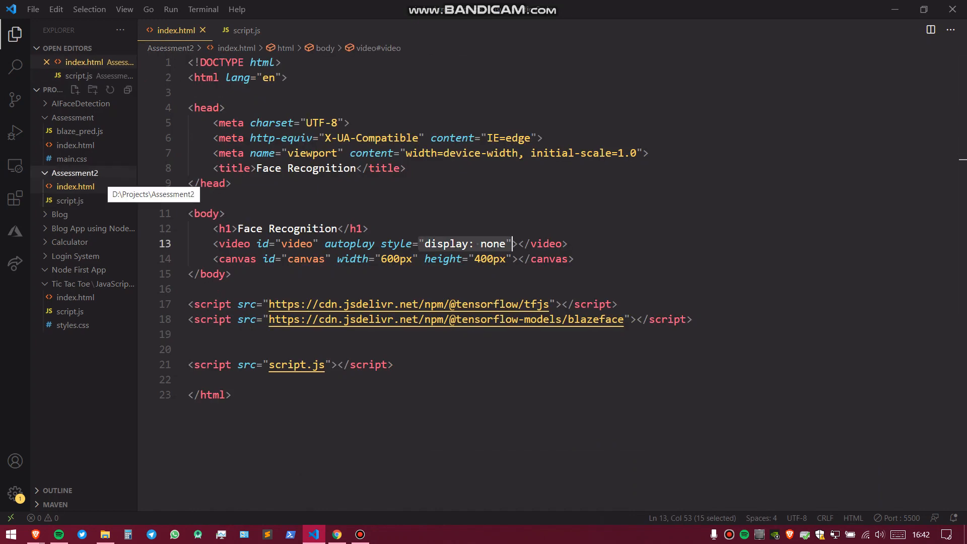
right_click(75, 187)
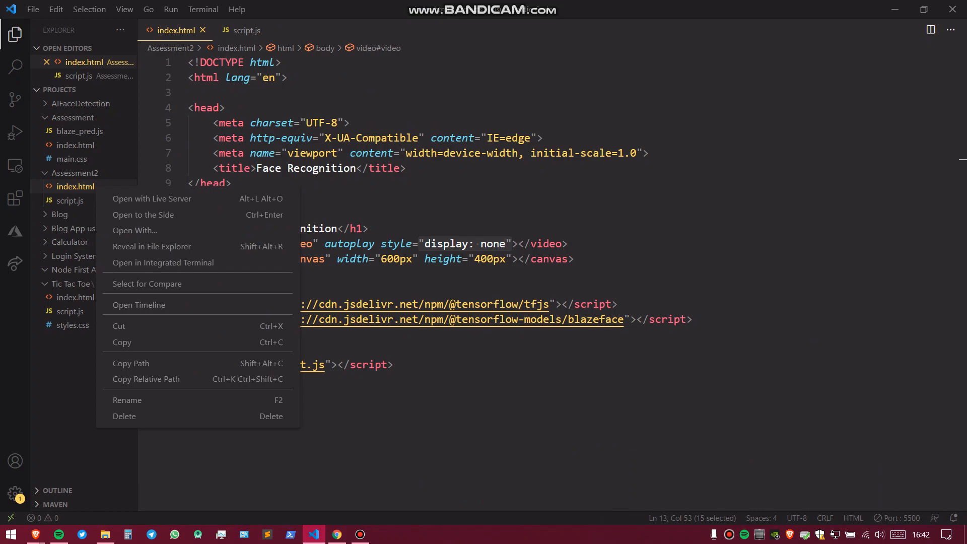
Serve index.html with Live Server, see Brave box the face, then return to the editor
left_click(152, 198)
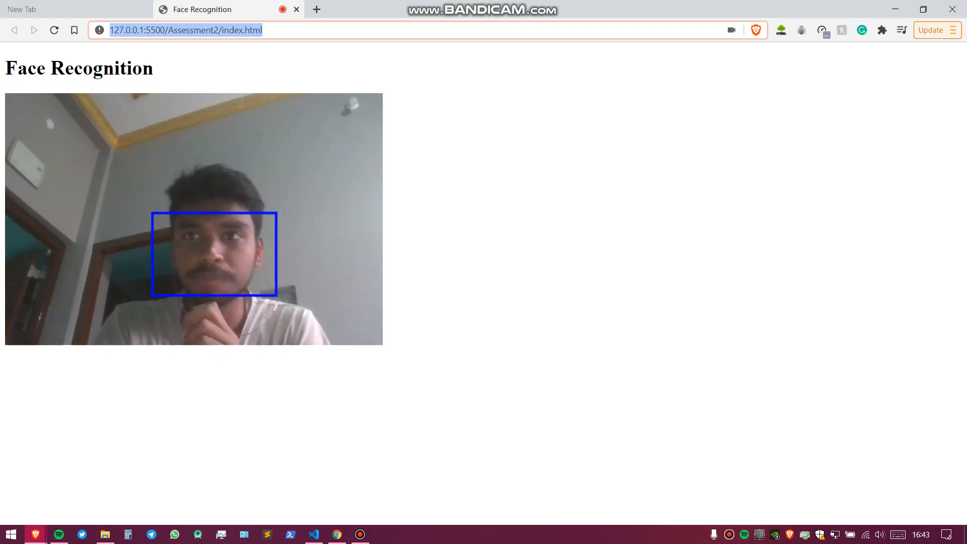
left_click(313, 534)
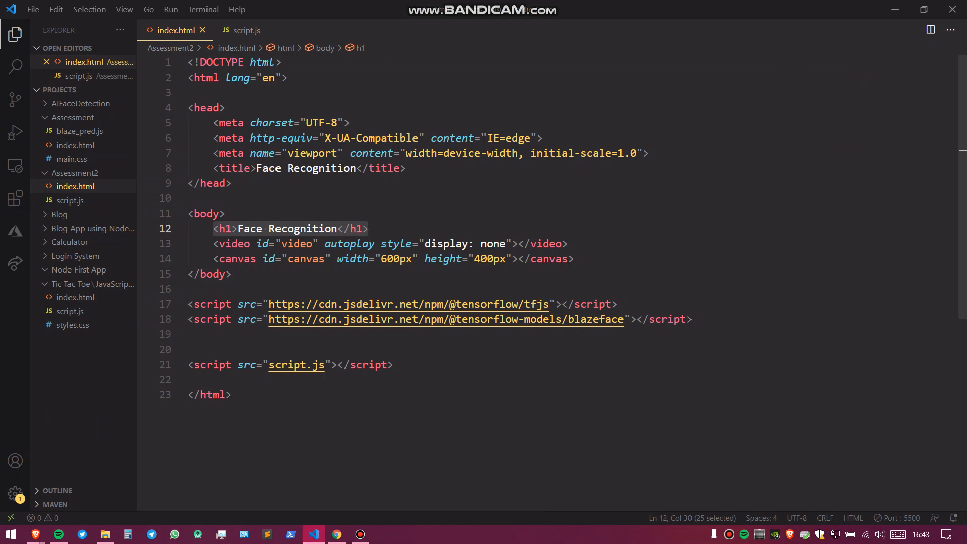
left_click(330, 244)
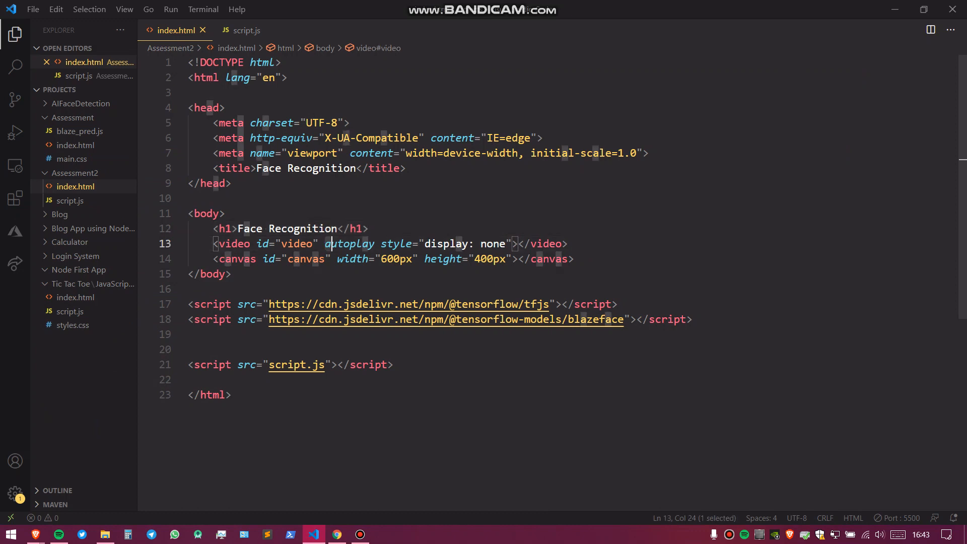
double_click(349, 243)
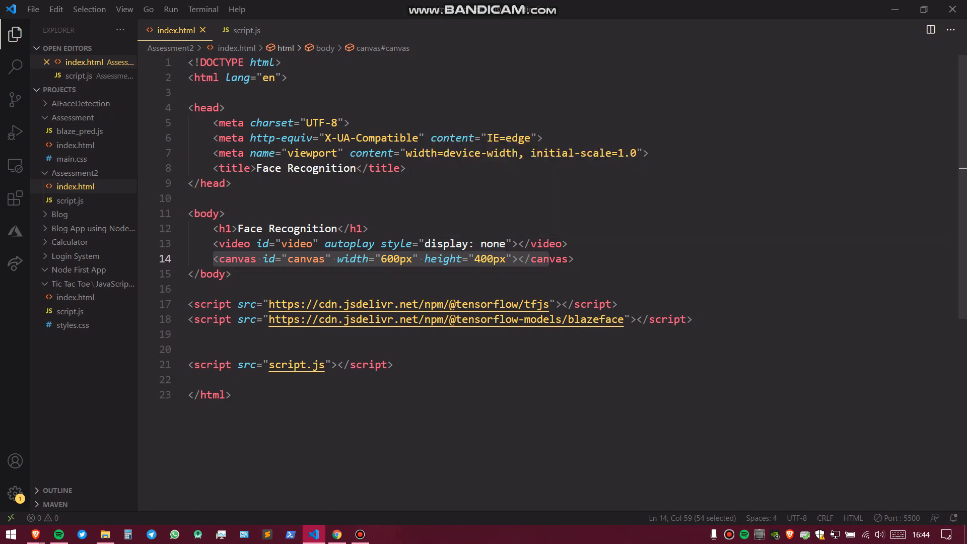
left_click(243, 30)
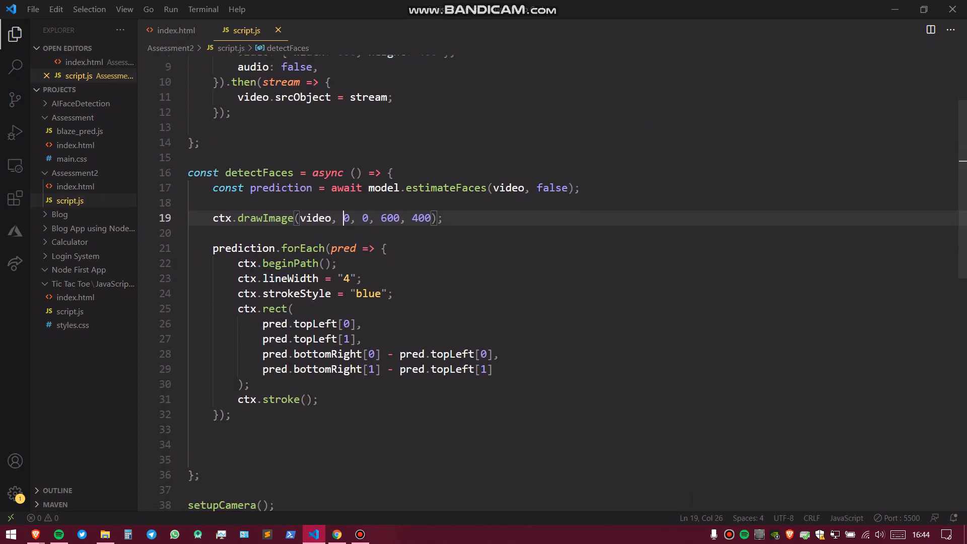
scroll("down", 3)
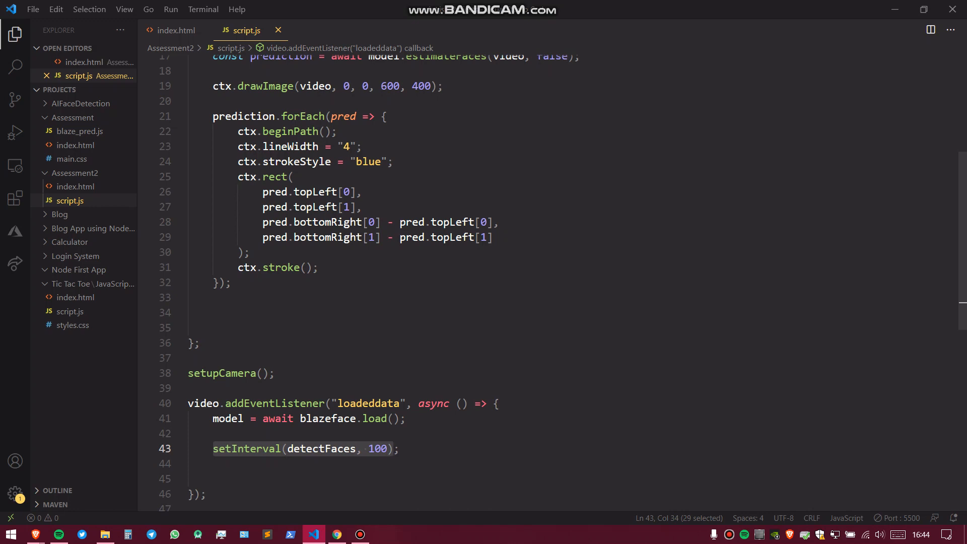
scroll("up", 3)
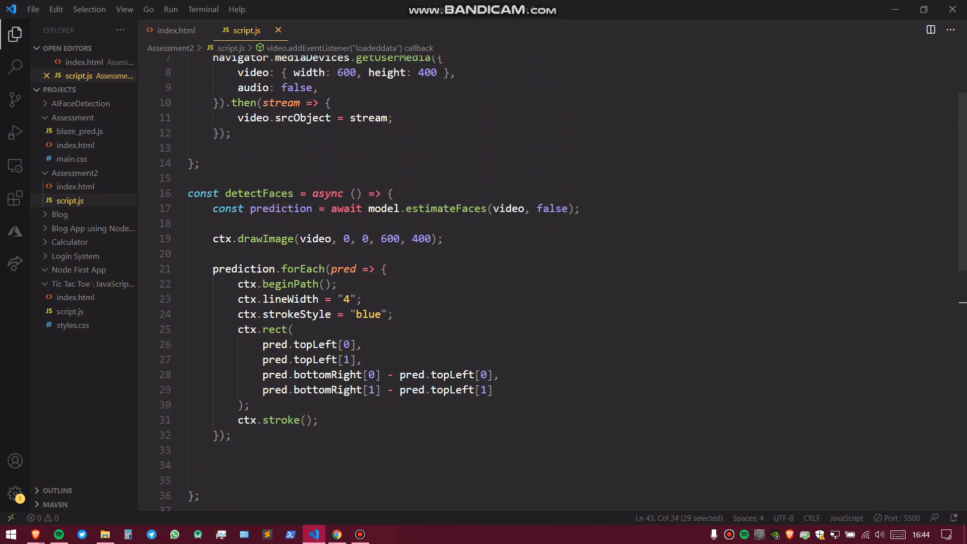
left_click(175, 30)
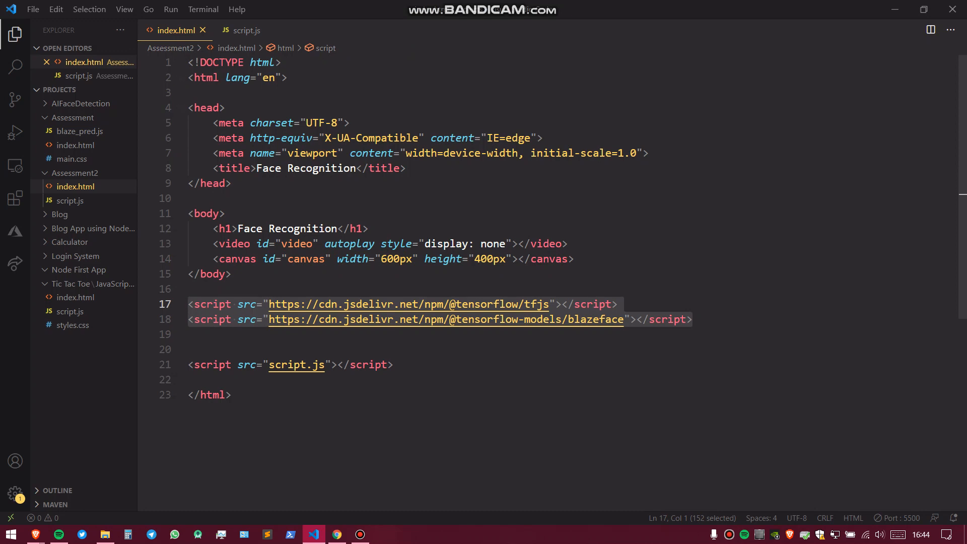
Move from the script.js include line into script.js and highlight the video variable
left_click(395, 364)
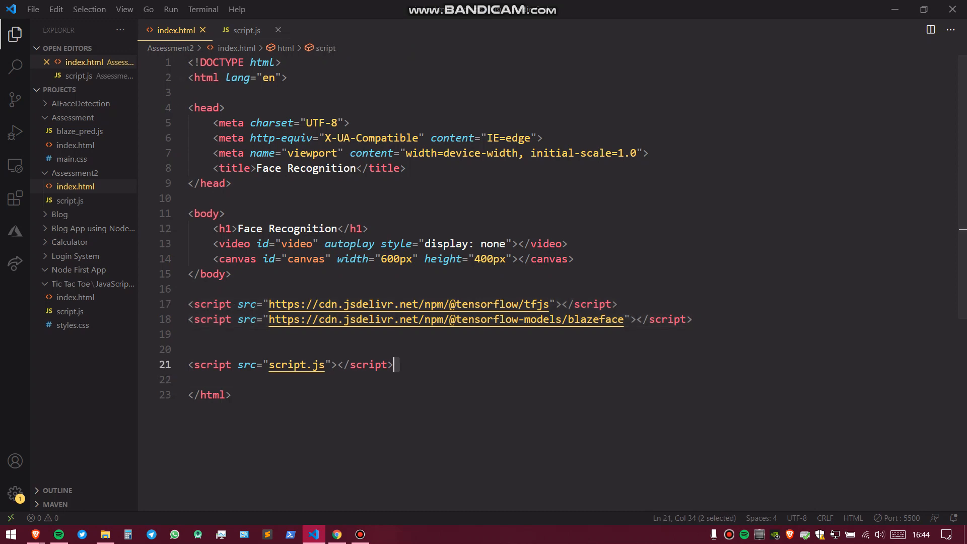
left_click(246, 30)
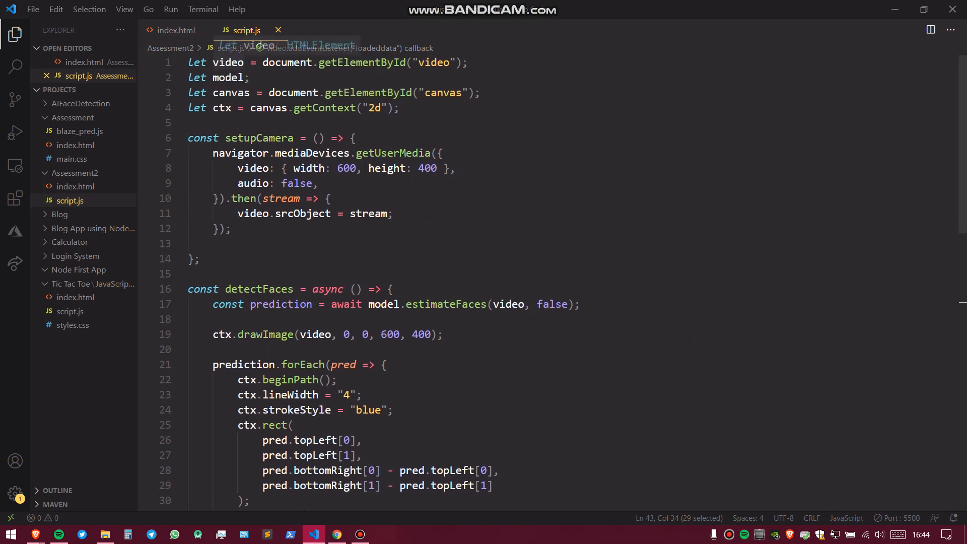
double_click(228, 62)
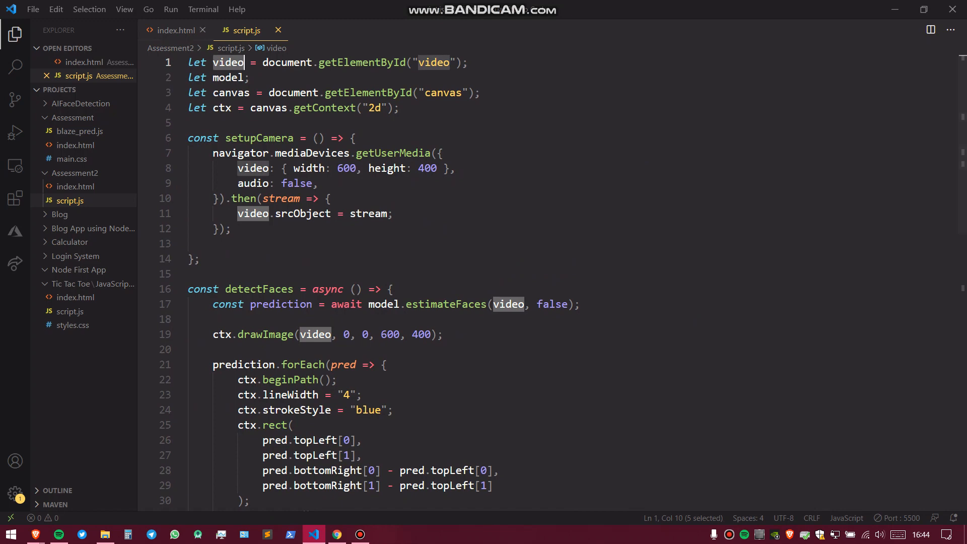
left_click(174, 29)
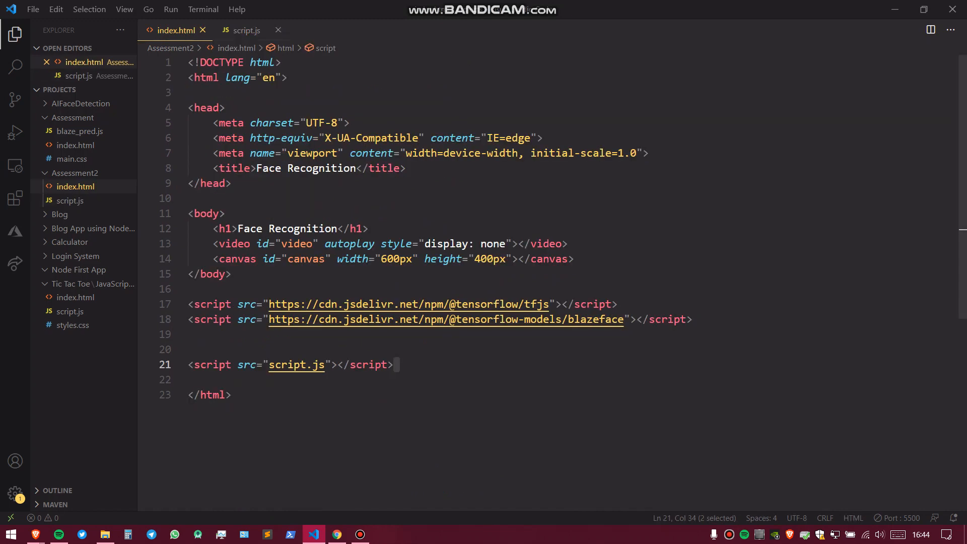
left_click(246, 30)
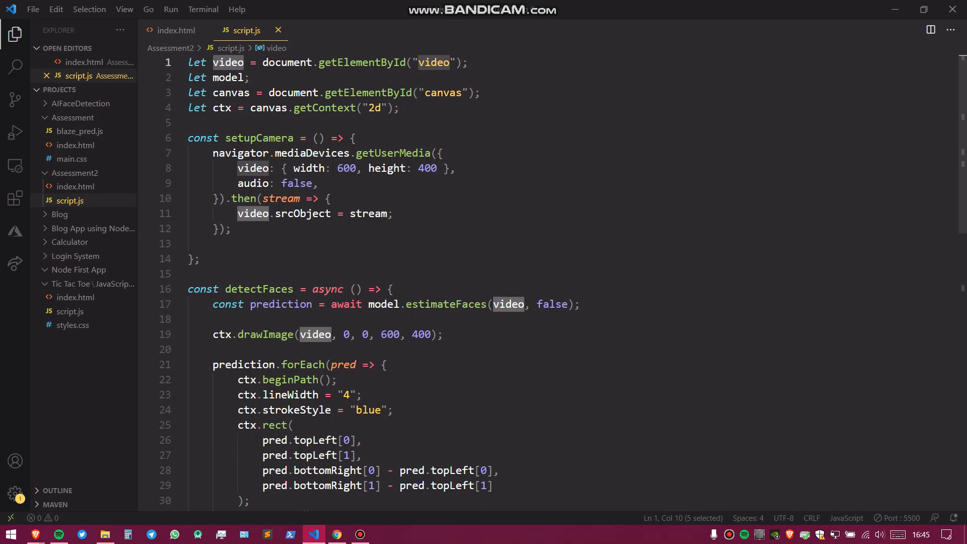
Review the model and ctx declarations, pointing out the getContext('2d') argument
left_click(232, 78)
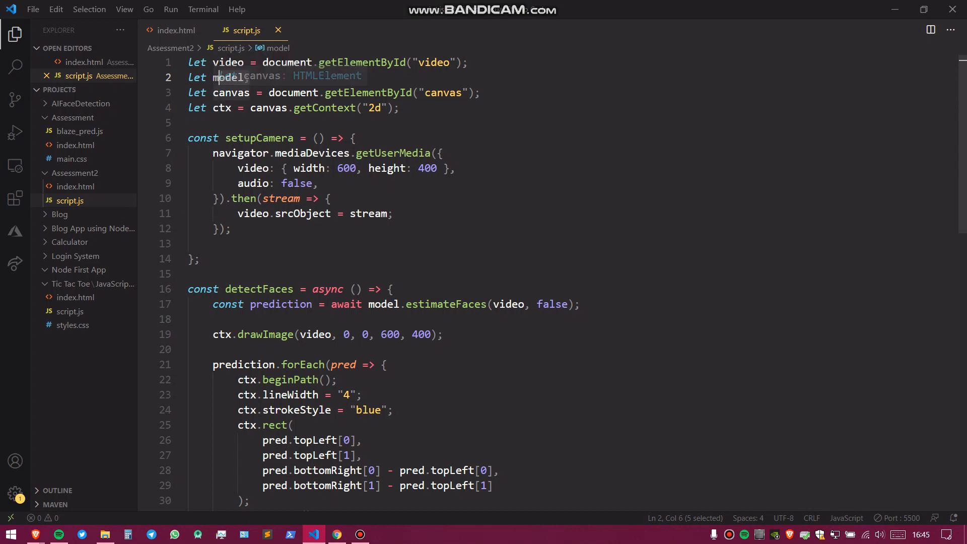
mouse_move(232, 77)
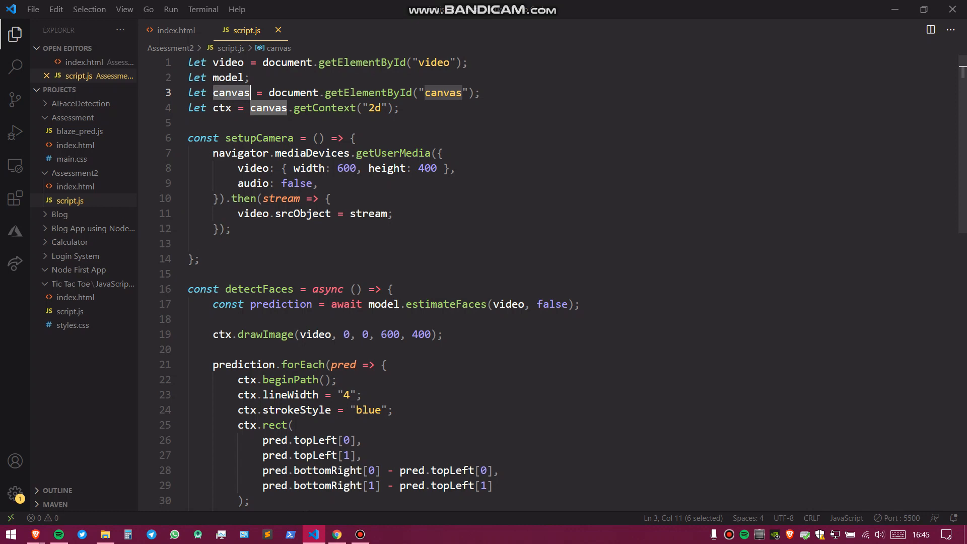
left_click(220, 108)
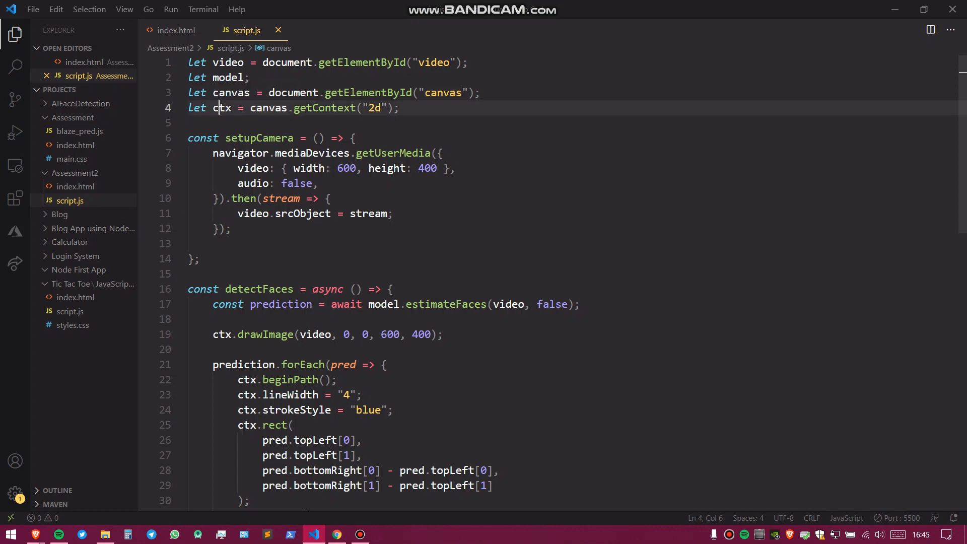
double_click(220, 108)
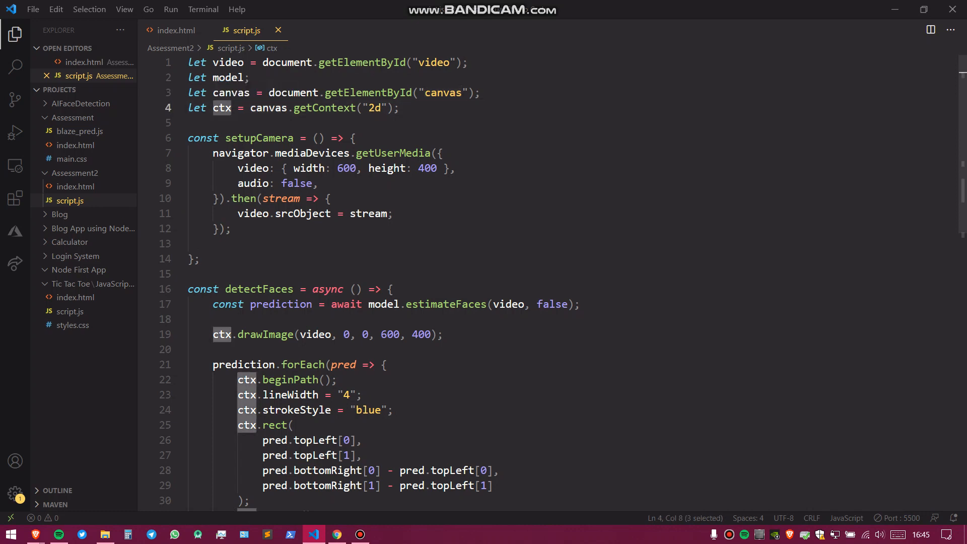
left_click(375, 108)
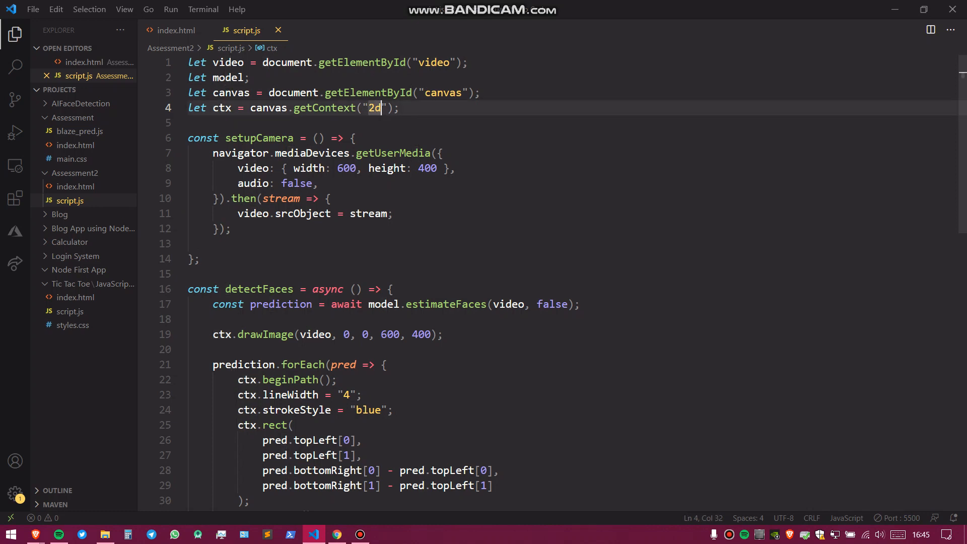
scroll("down", 3)
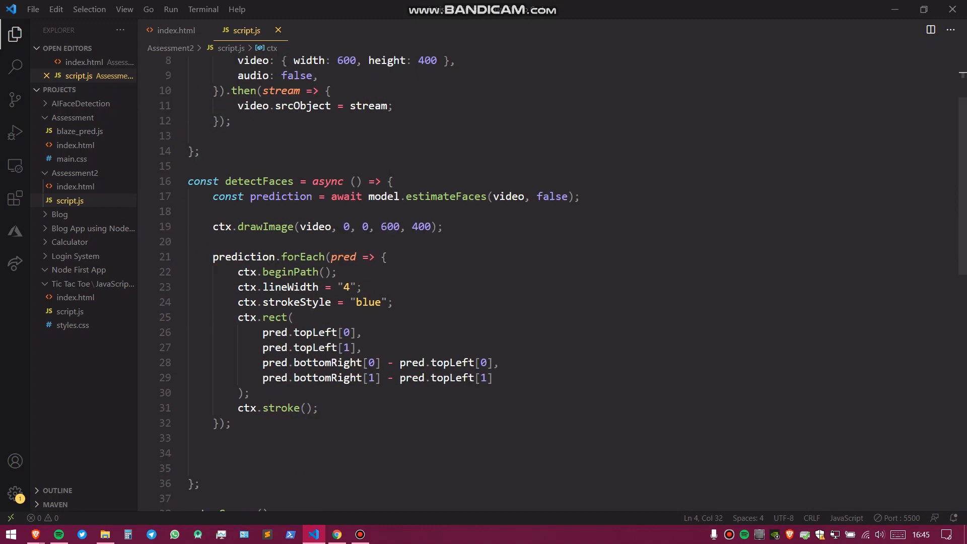
scroll("down", 3)
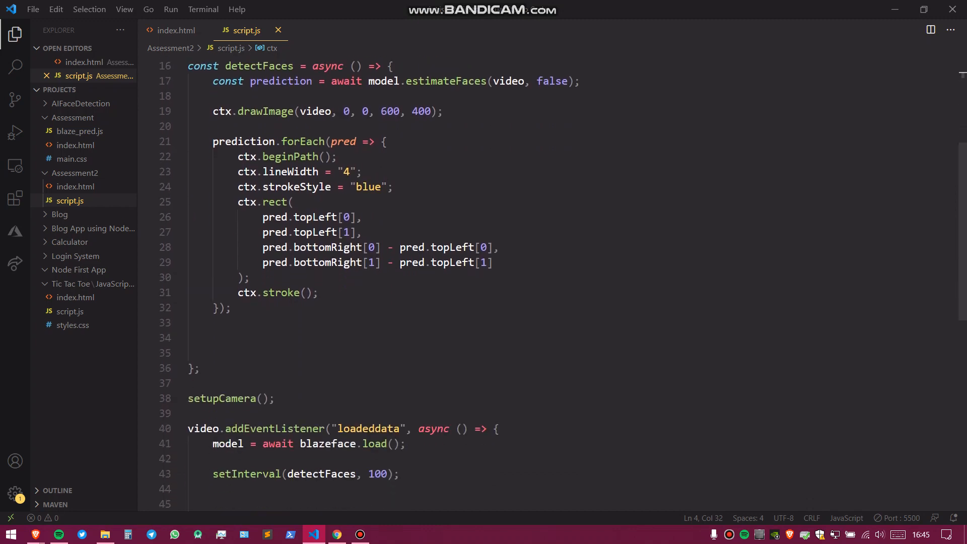
double_click(327, 443)
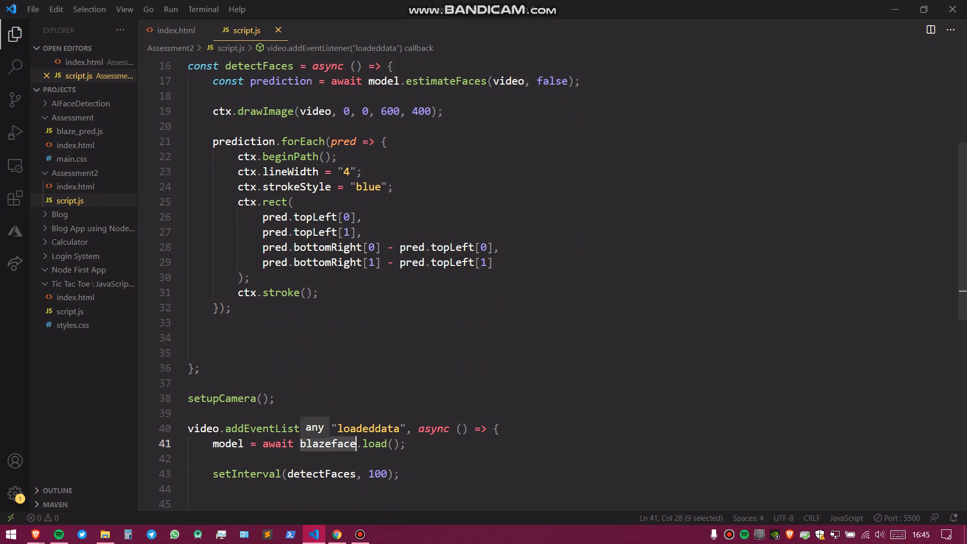
scroll("up", 3)
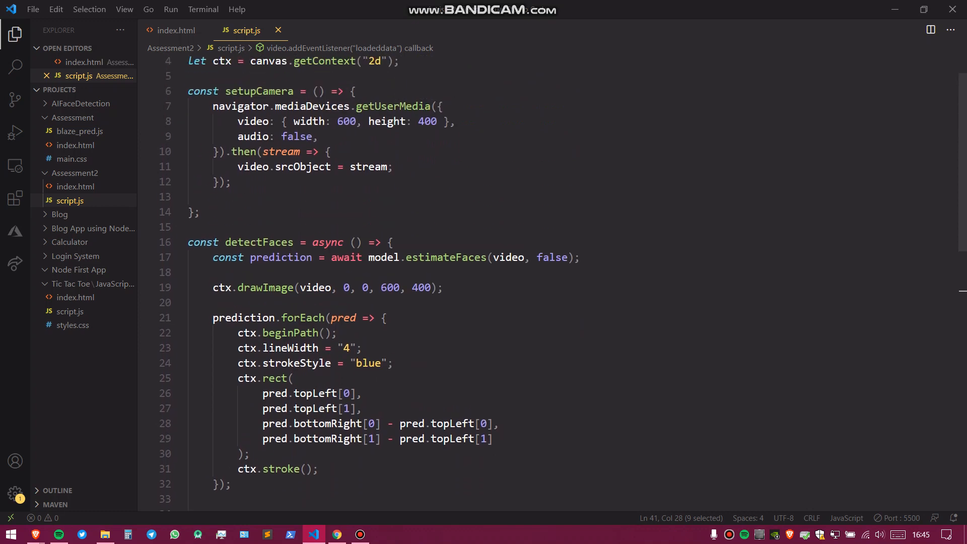
scroll("up", 3)
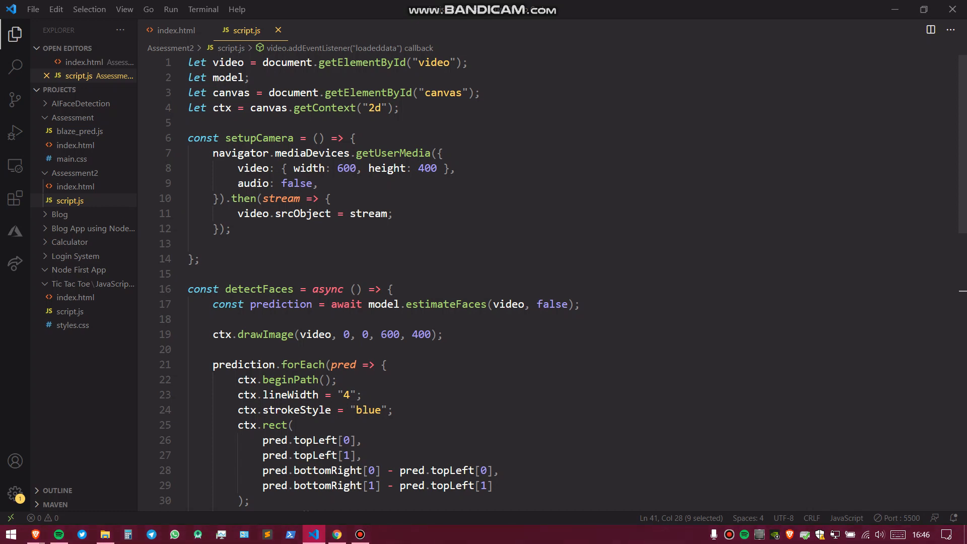
mouse_move(259, 138)
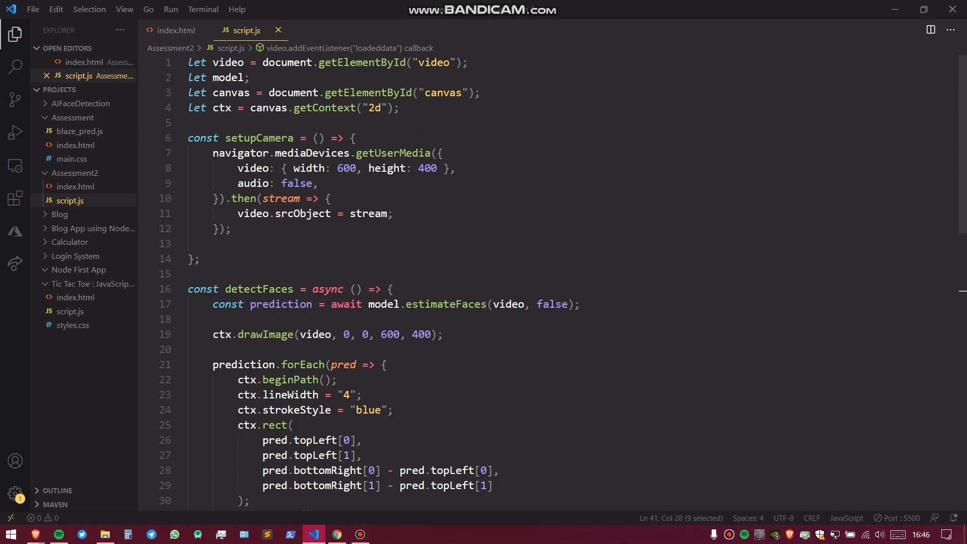
left_click(227, 138)
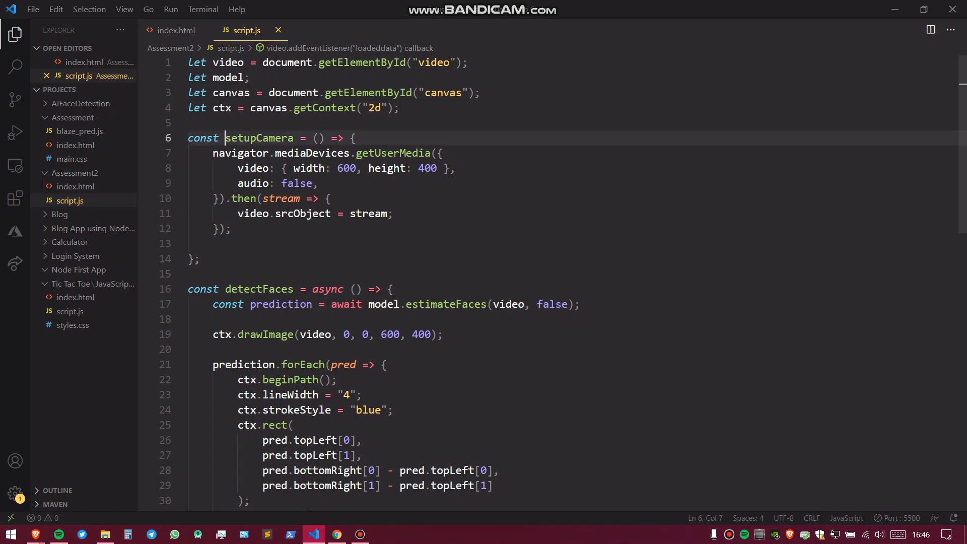
double_click(259, 138)
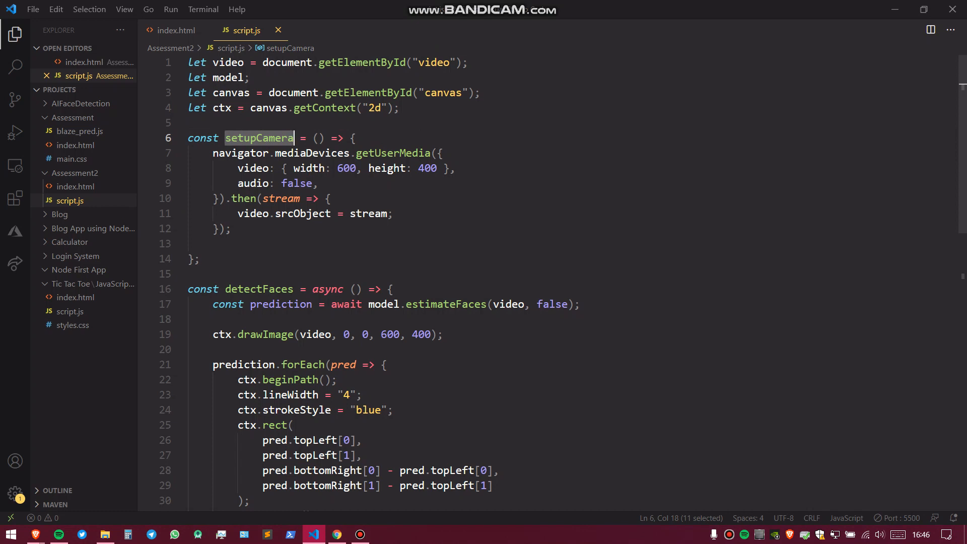
double_click(392, 153)
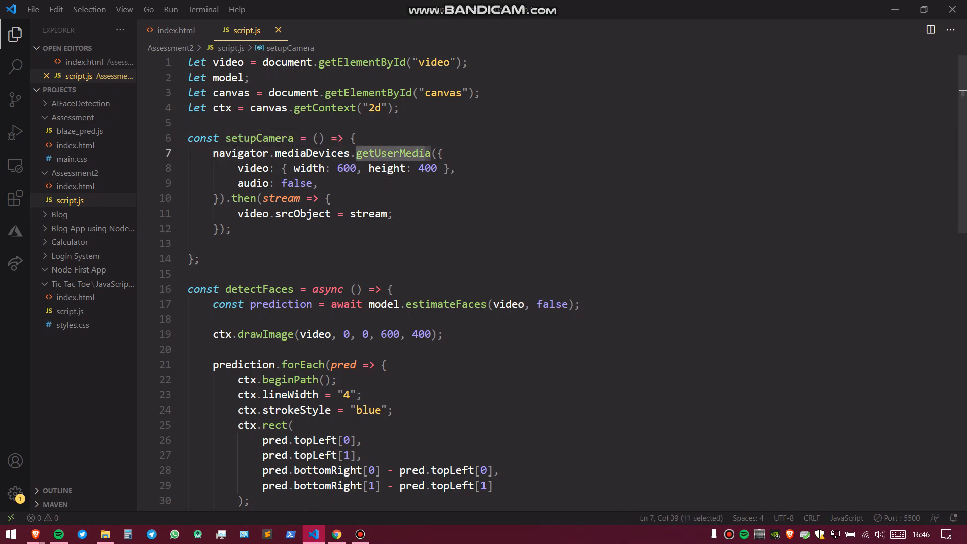
mouse_move(392, 153)
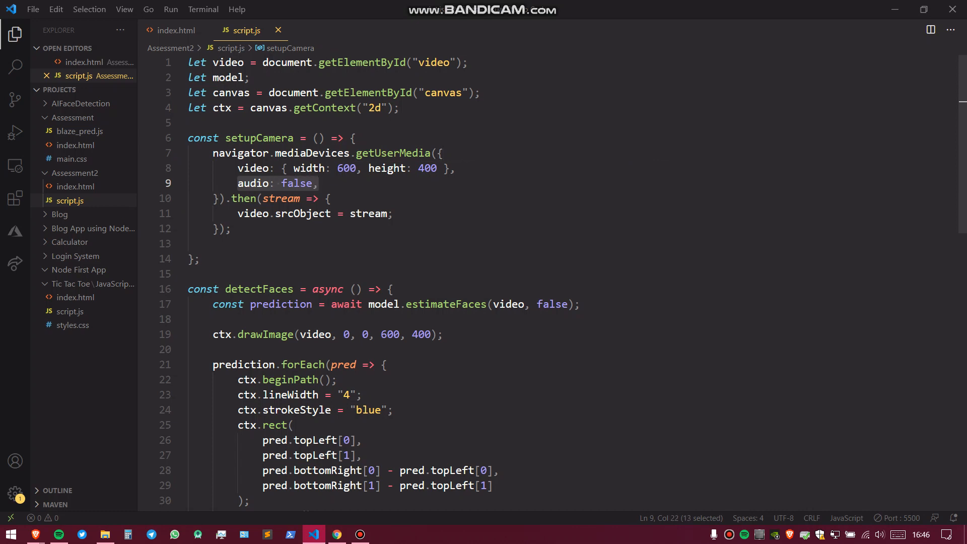
mouse_move(242, 198)
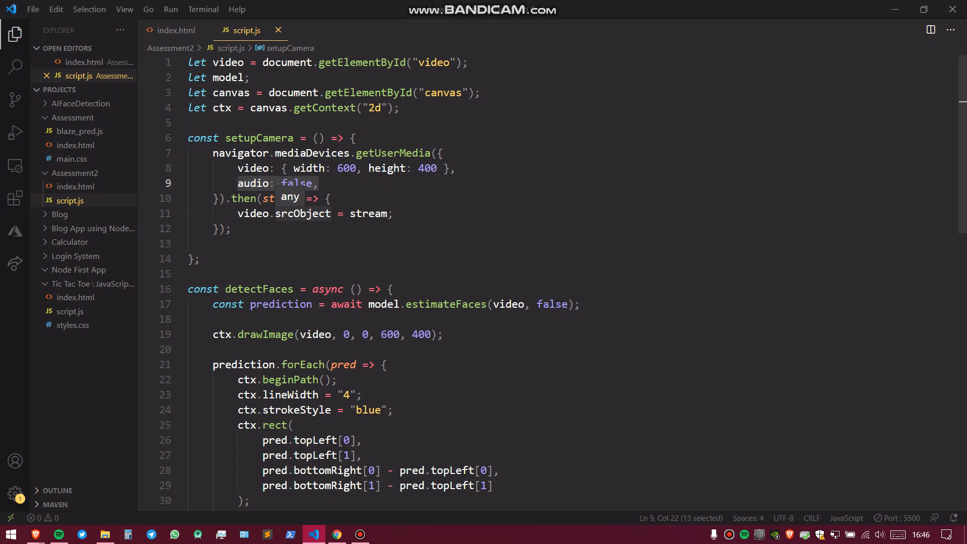
type("stream")
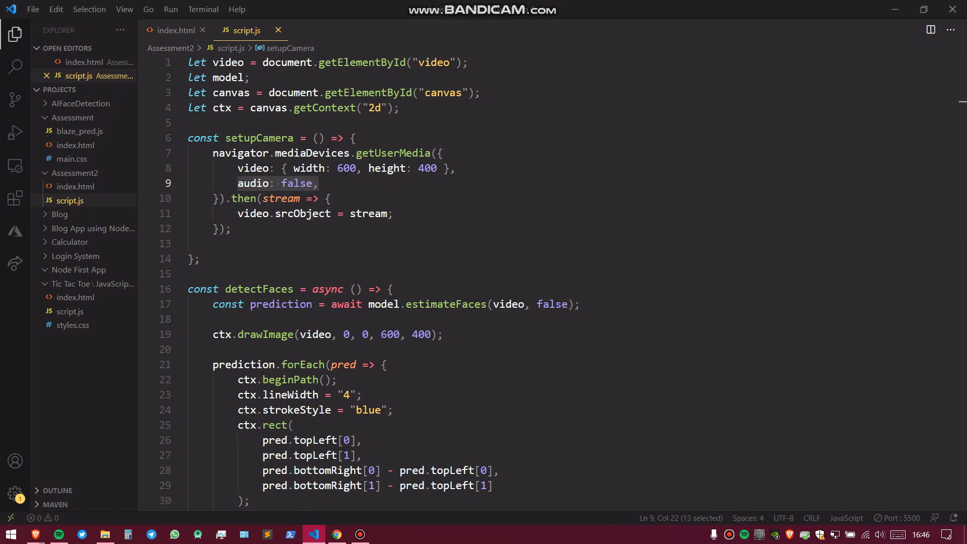
left_click(175, 31)
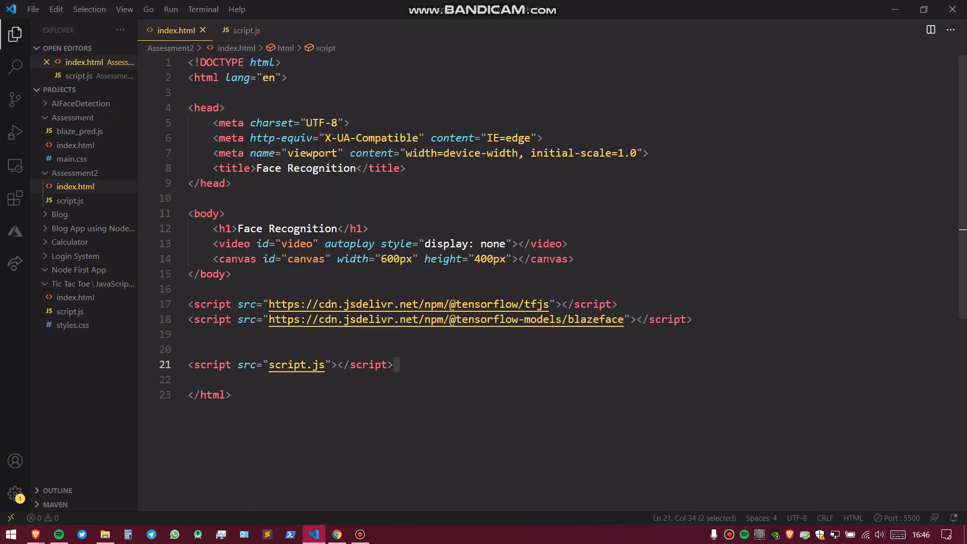
mouse_move(232, 242)
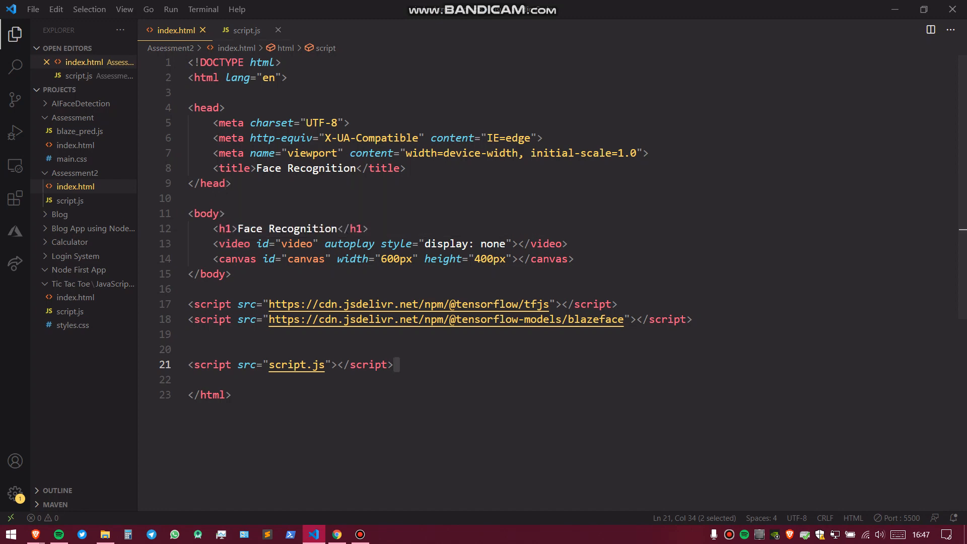
left_click(245, 31)
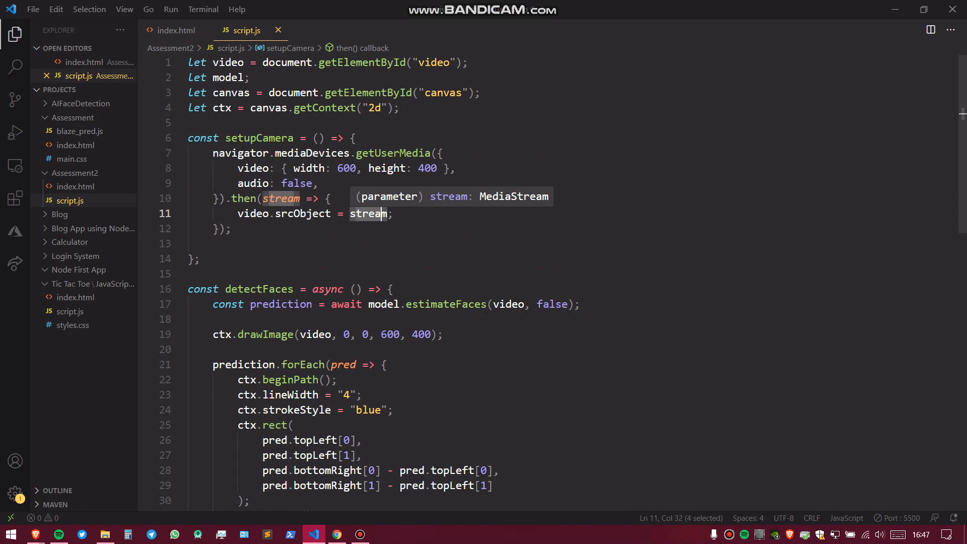
scroll("down", 3)
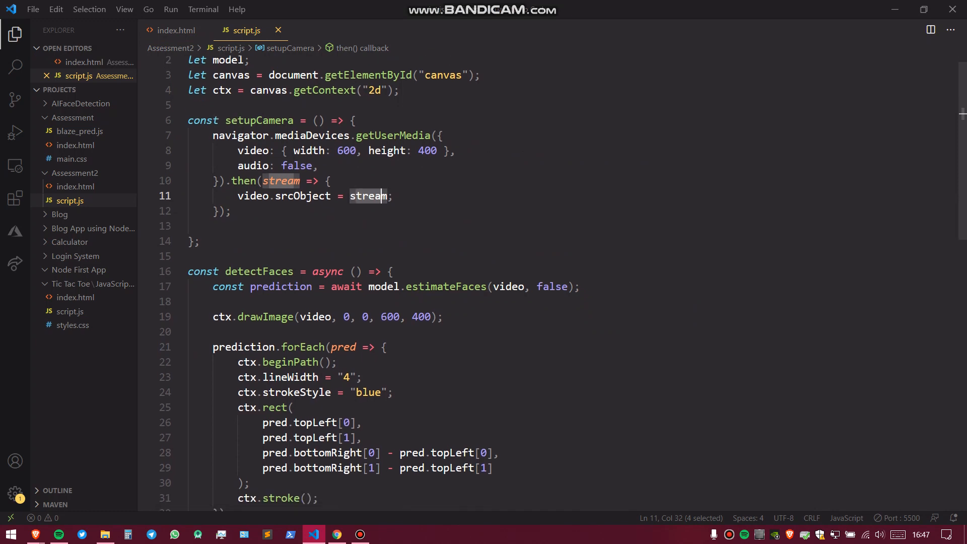
scroll("up", 3)
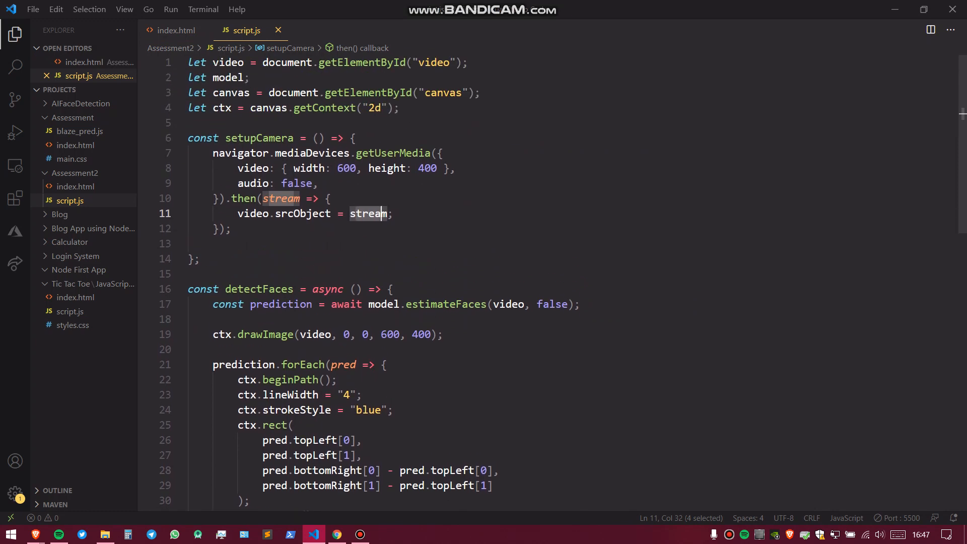
scroll("down", 3)
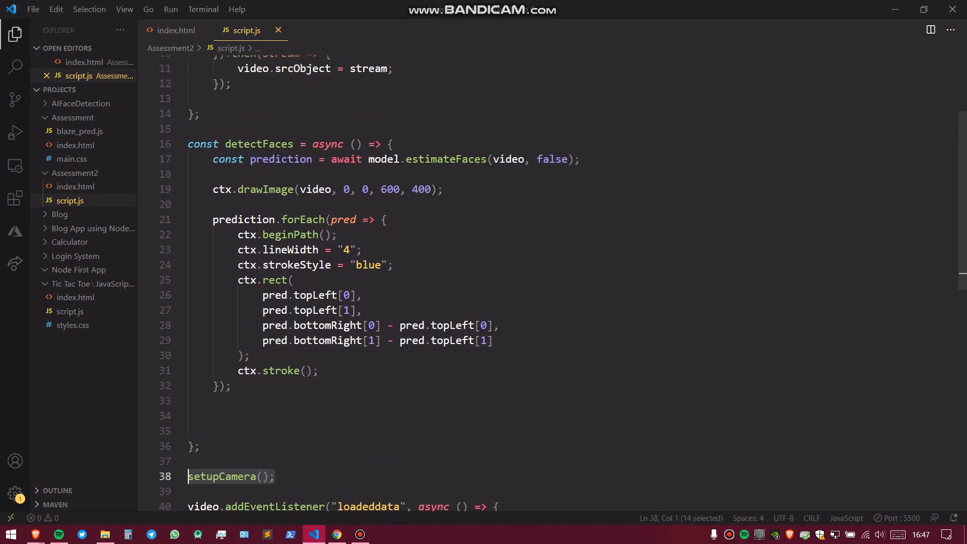
scroll("down", 3)
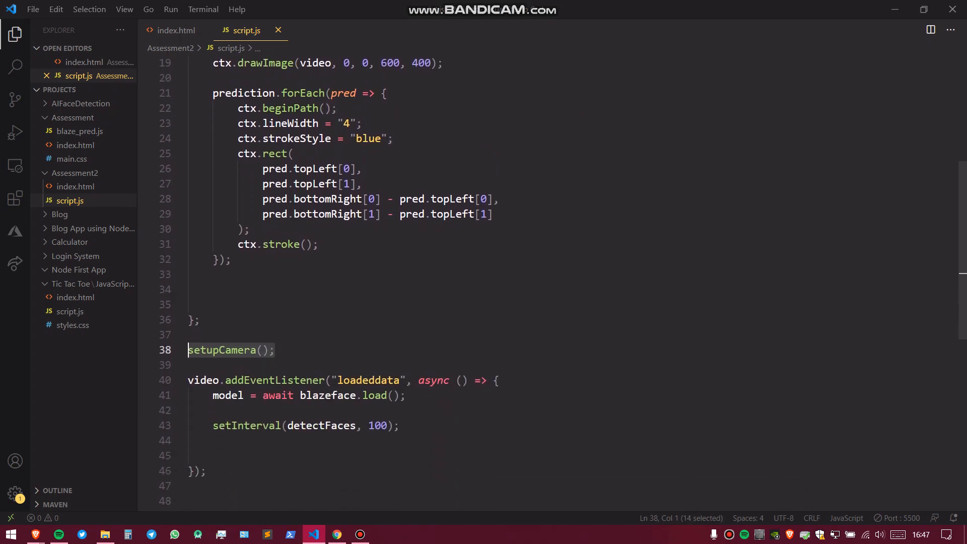
mouse_move(222, 350)
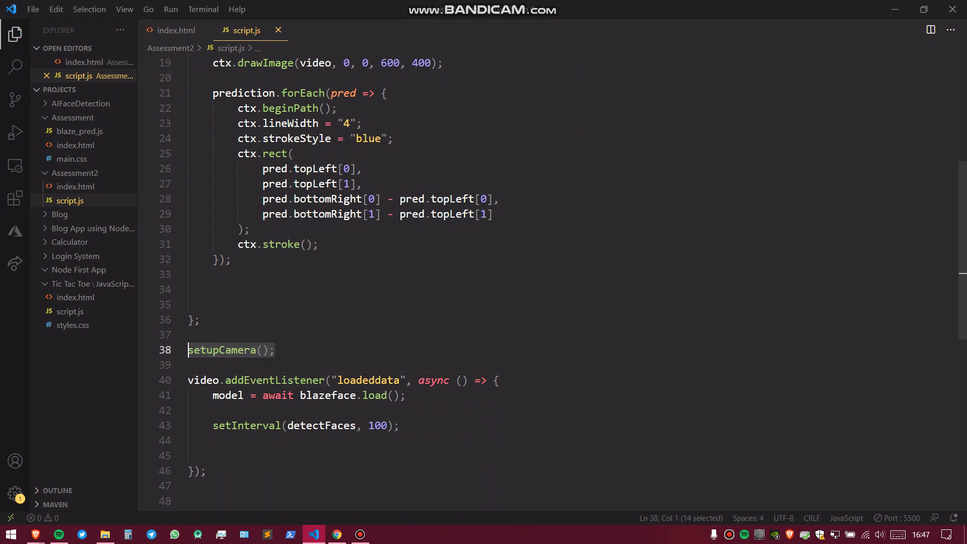
left_click(318, 395)
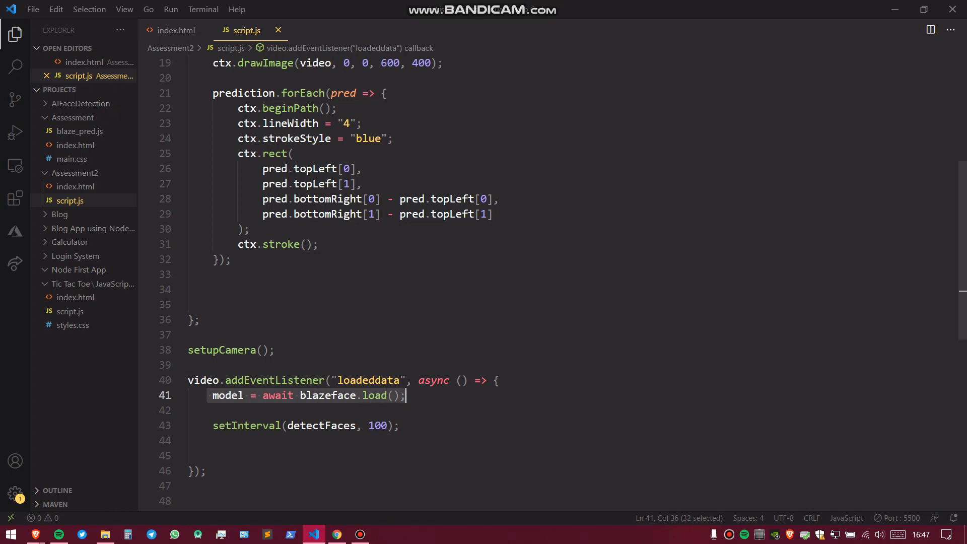
mouse_move(228, 395)
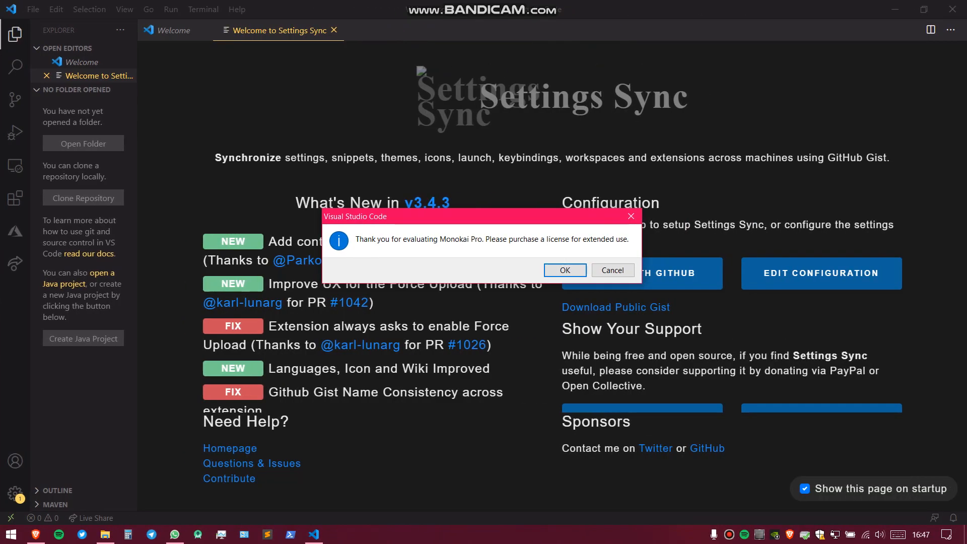
Dismiss the Monokai Pro license reminder and refocus the script.js editor
left_click(563, 269)
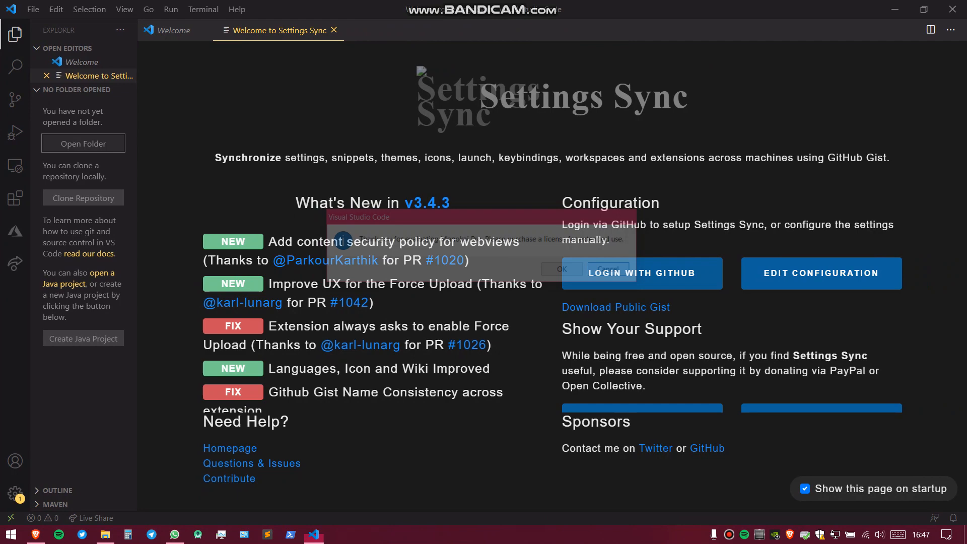
left_click(559, 270)
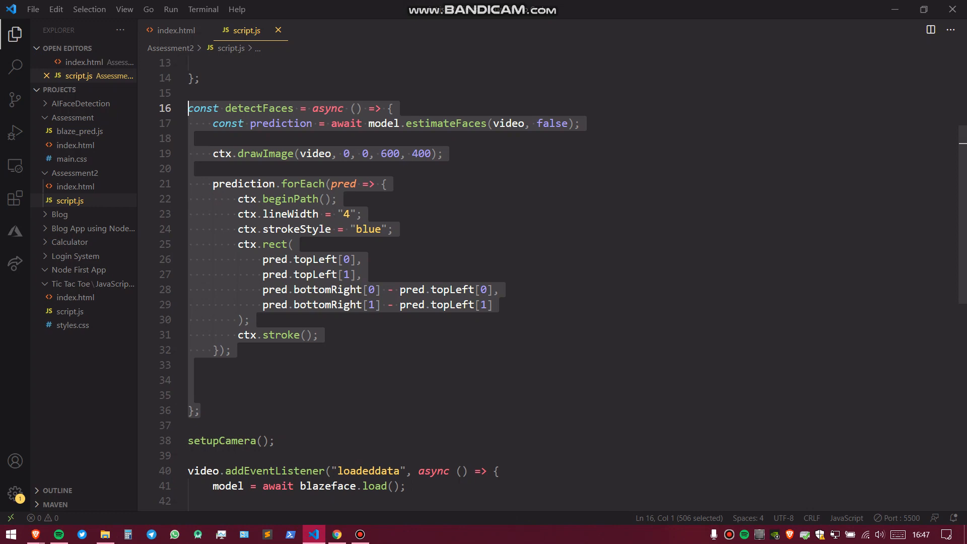
Review the setInterval call running detectFaces every 100 ms, then return to index.html
scroll("up", 3)
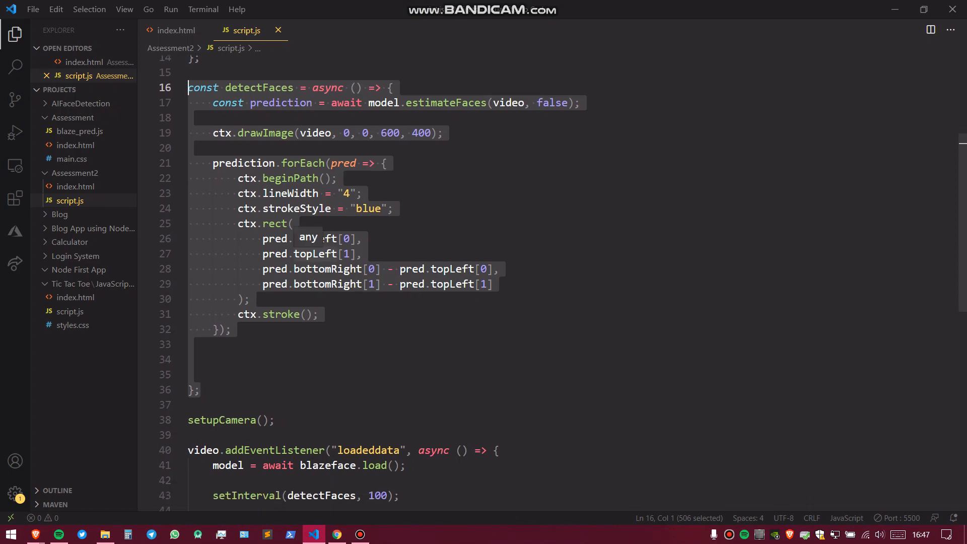
scroll("down", 3)
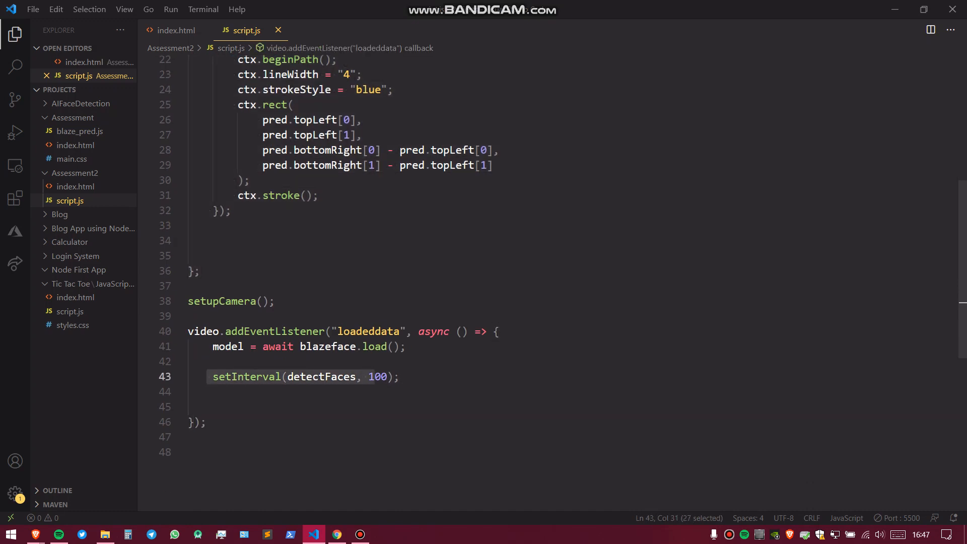
key("shift+Right")
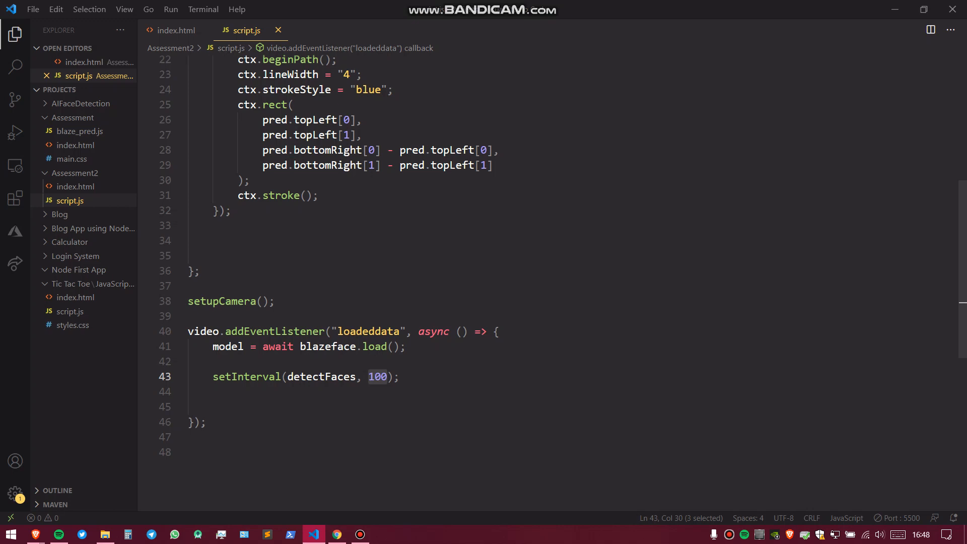
scroll("up", 3)
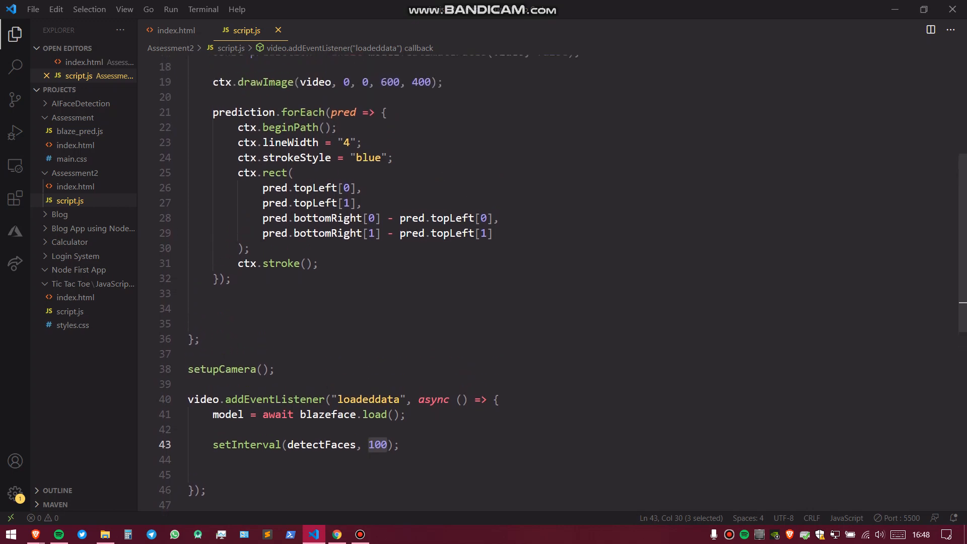
scroll("up", 3)
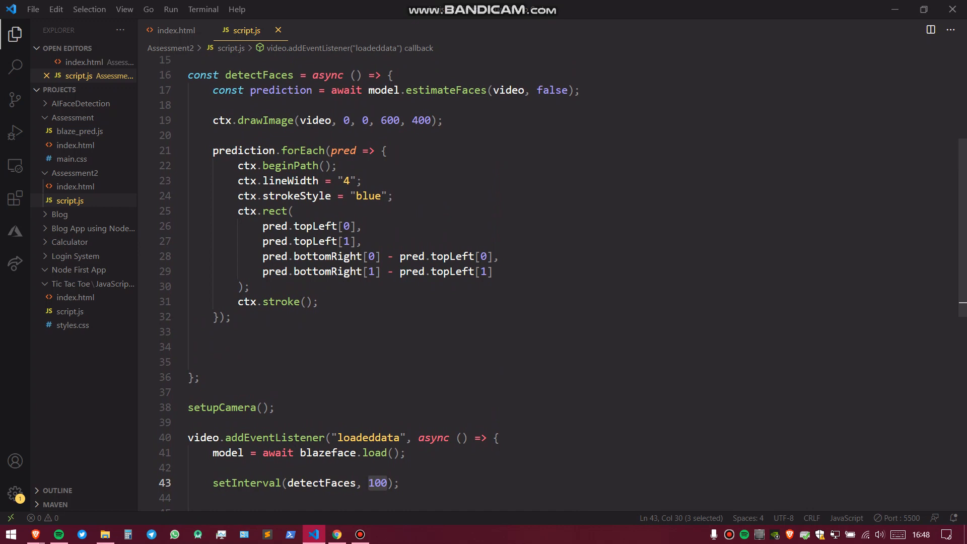
scroll("up", 3)
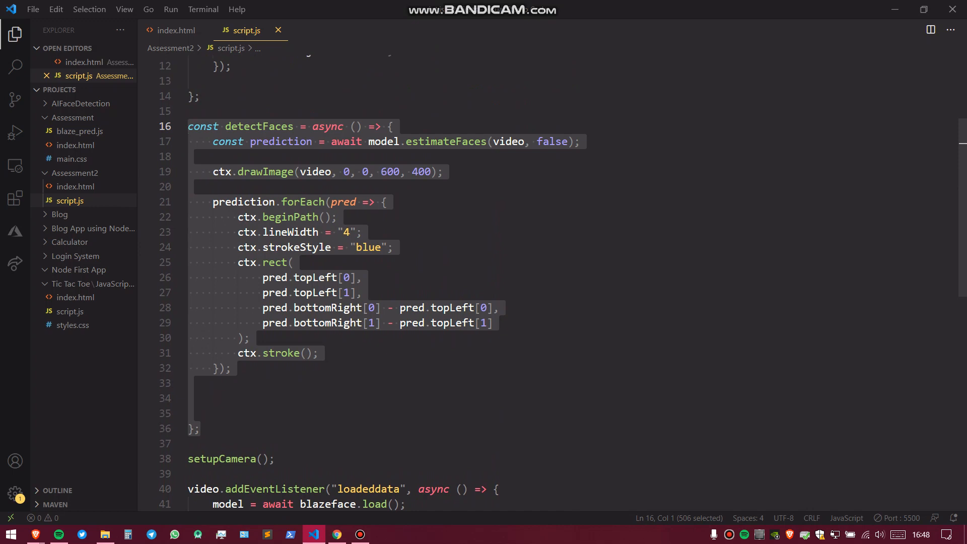
left_click(175, 31)
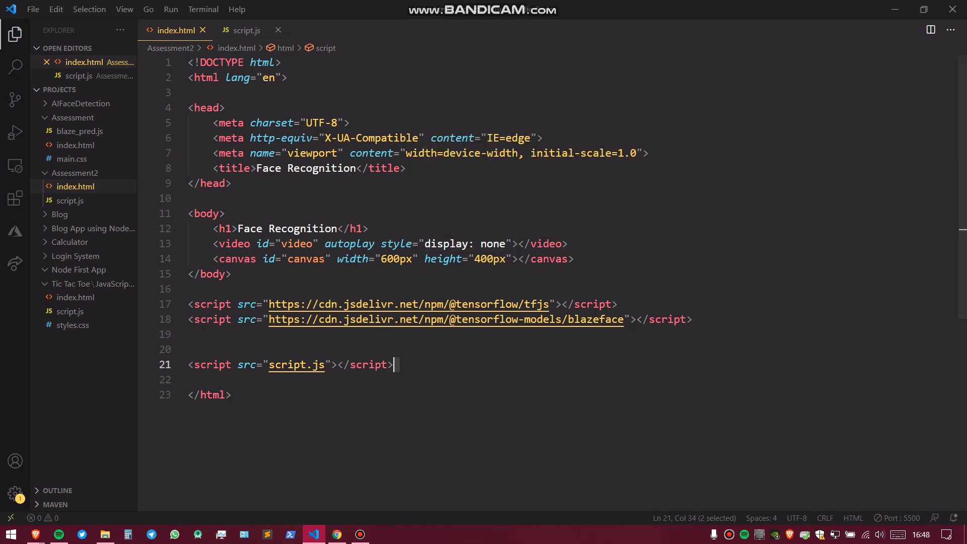
Back in script.js, retype beginPath on line 22 and point out the blue strokeStyle line
left_click(246, 30)
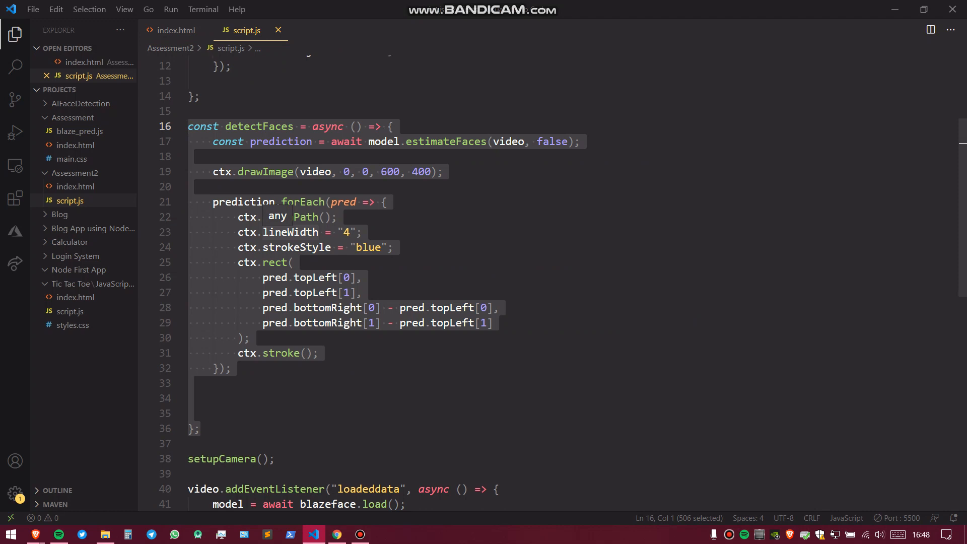
type("beginPath")
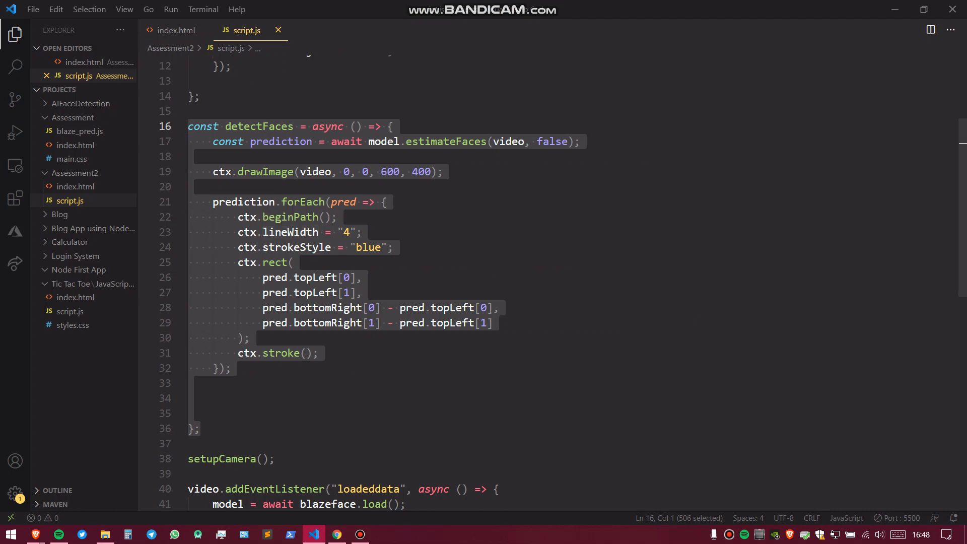
left_click(368, 248)
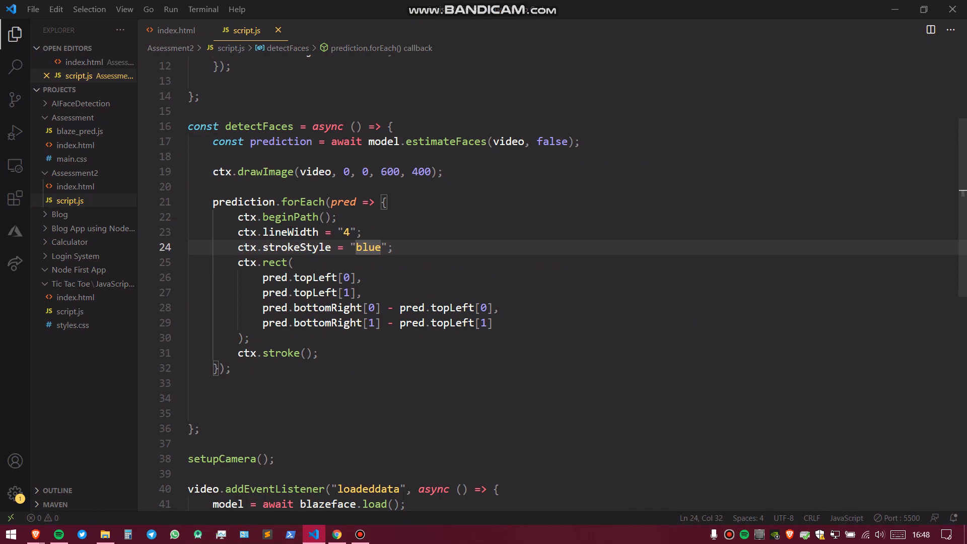
Scroll through detectFaces and mark the estimateFaces prediction call for explanation
scroll("down", 3)
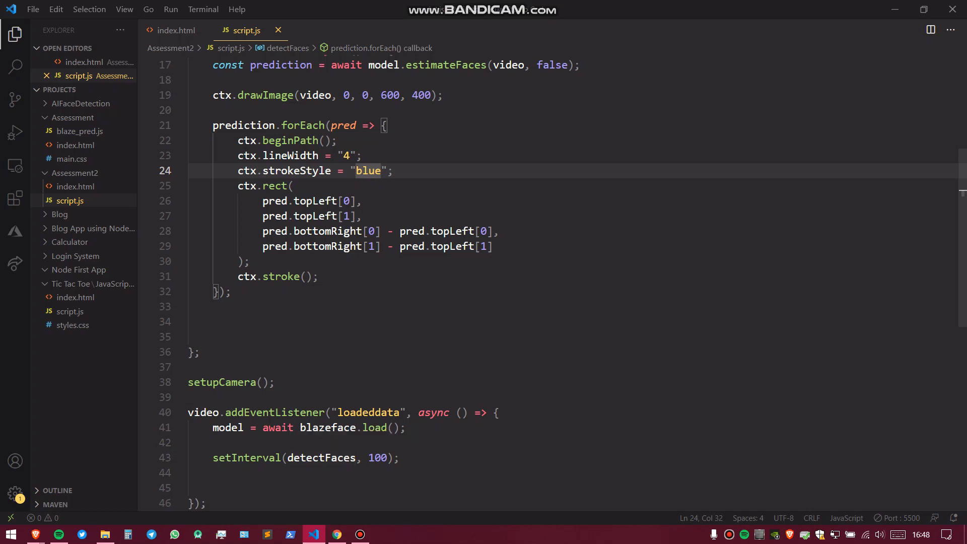
scroll("up", 3)
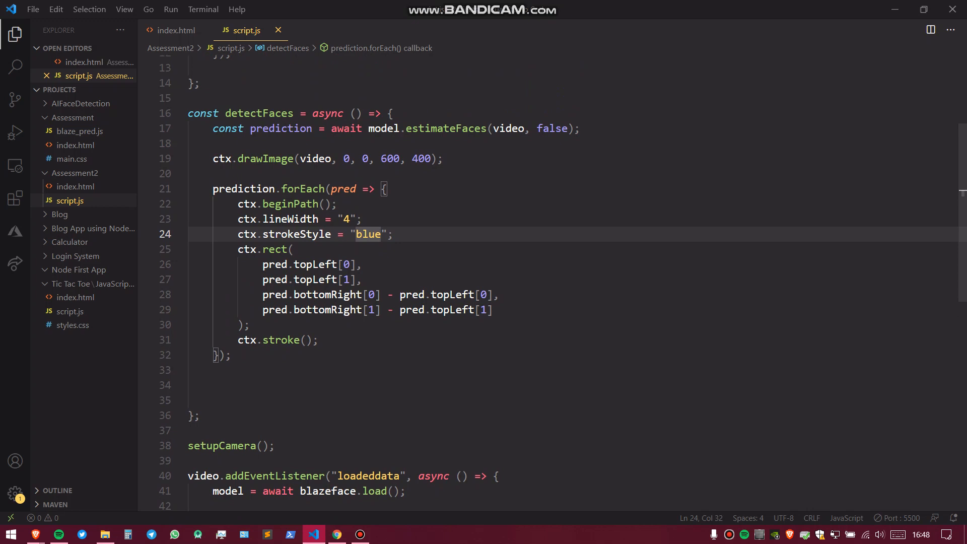
scroll("down", 3)
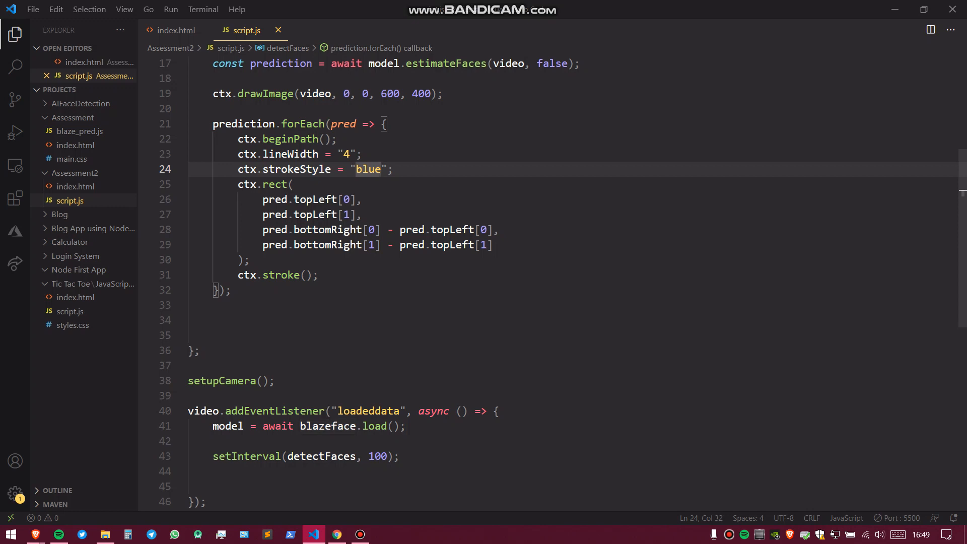
scroll("up", 3)
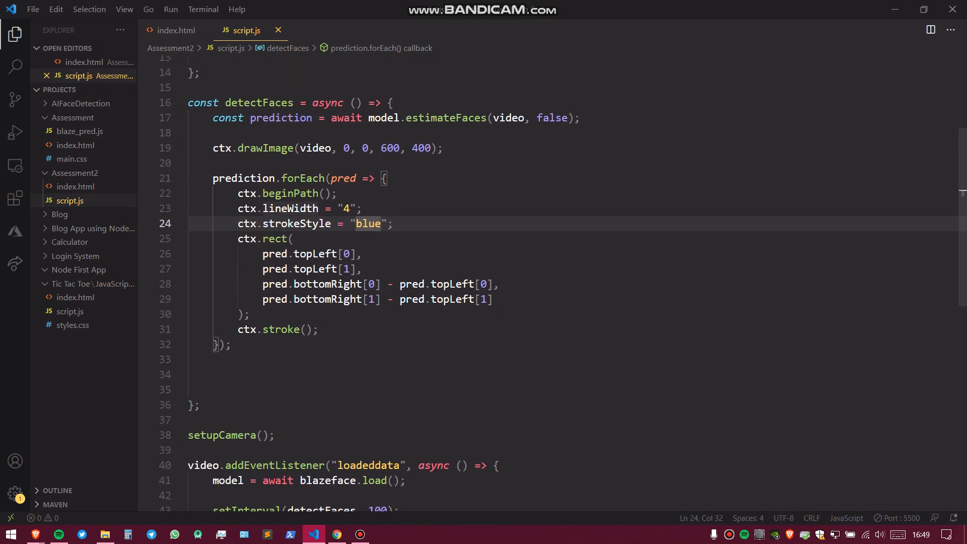
left_click(368, 118)
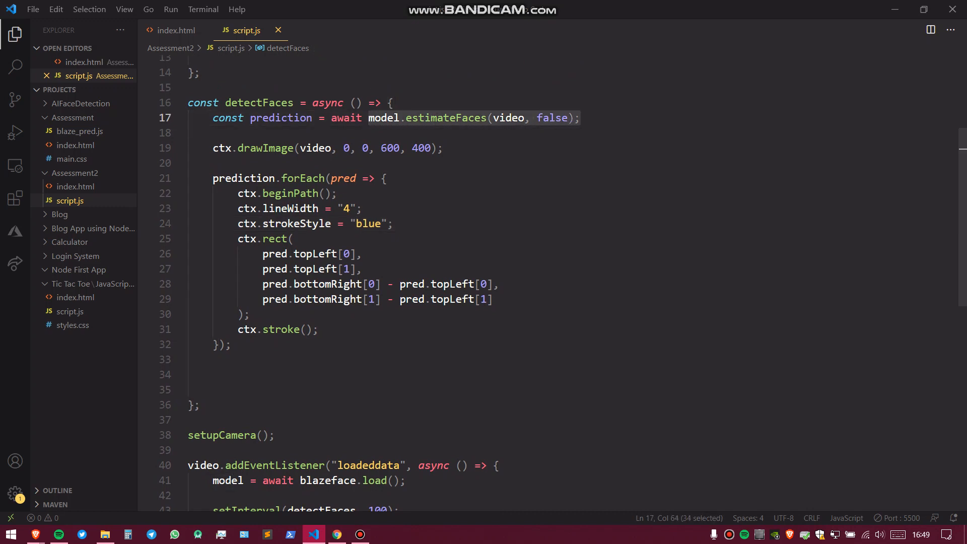
left_click(370, 117)
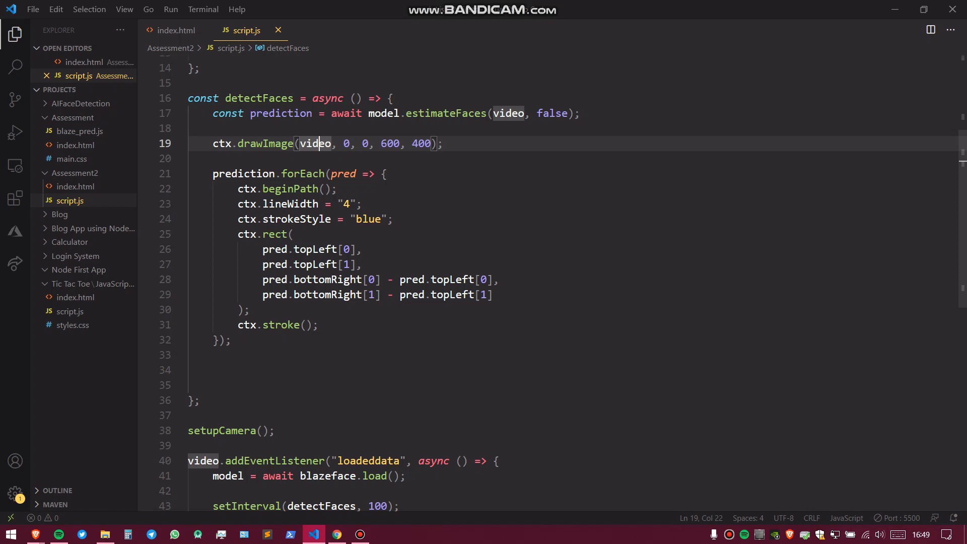
mouse_move(317, 143)
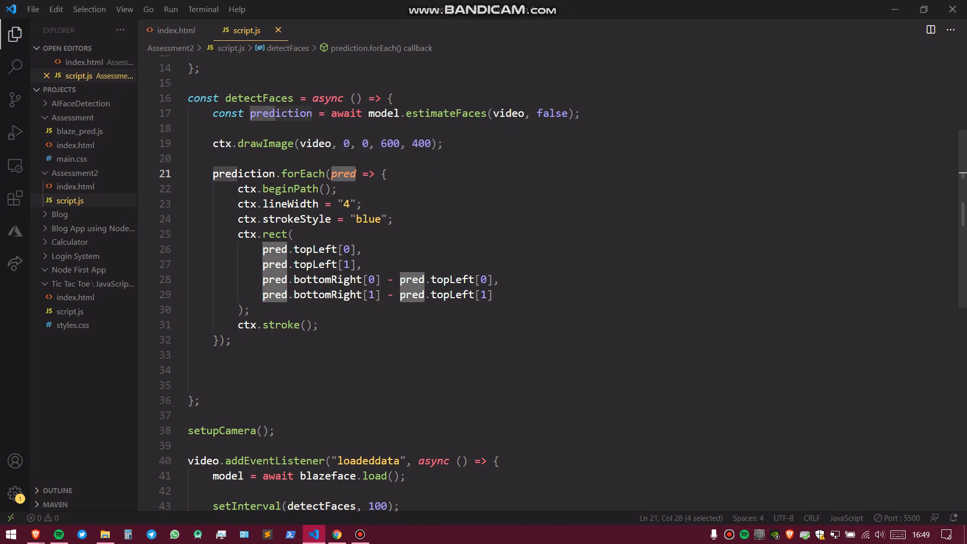
double_click(281, 113)
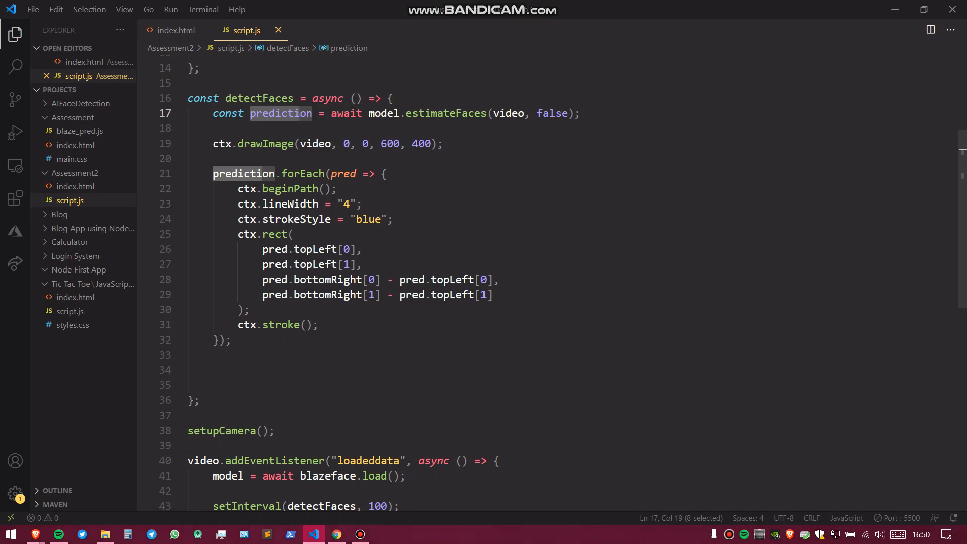
double_click(345, 173)
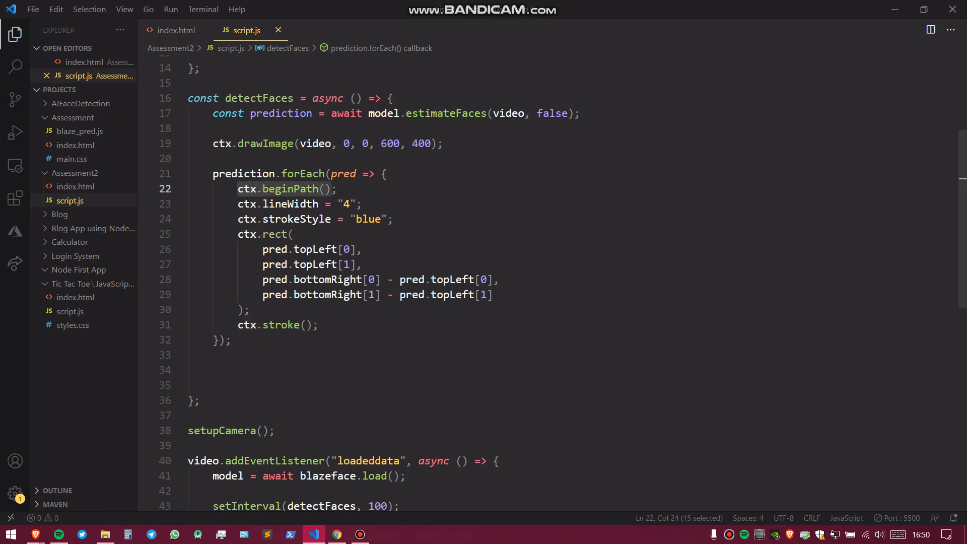
left_click(245, 204)
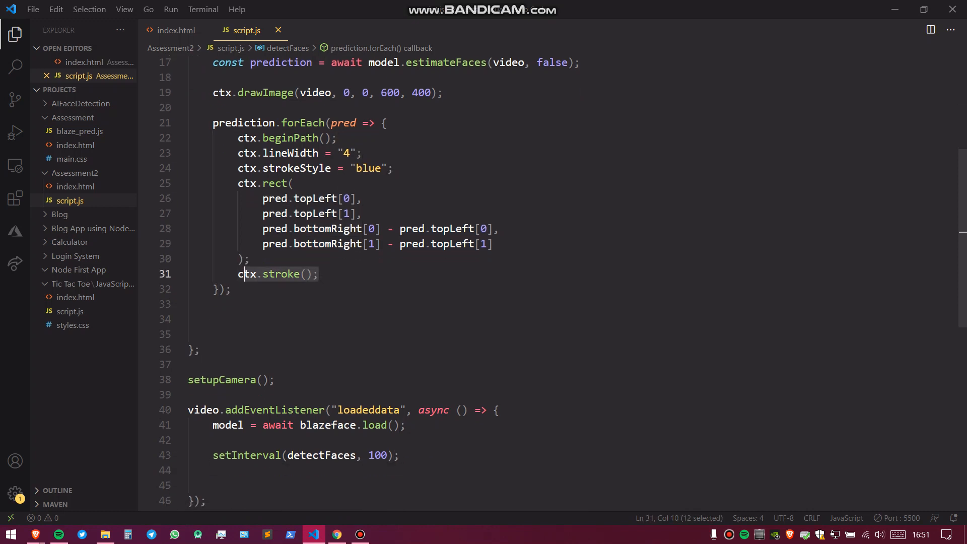
scroll("up", 3)
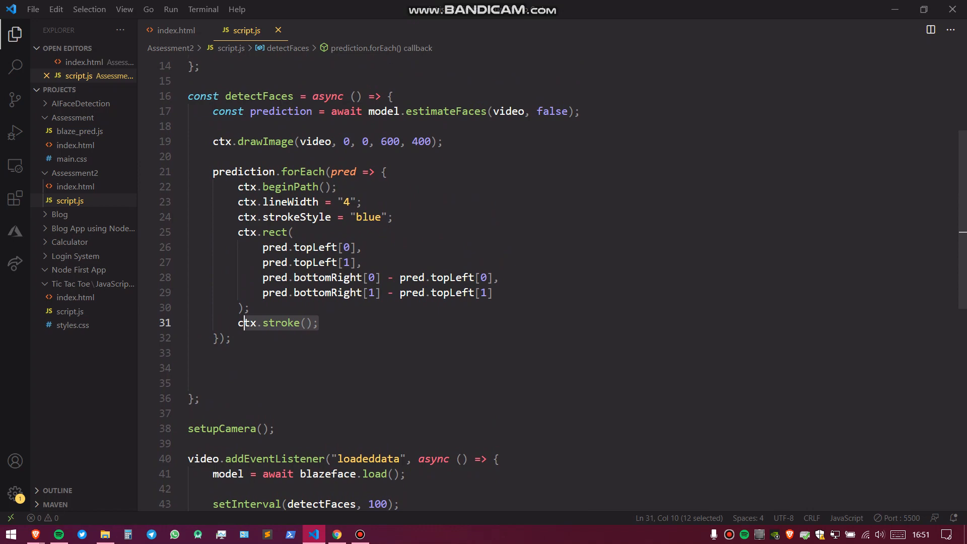
left_click(335, 534)
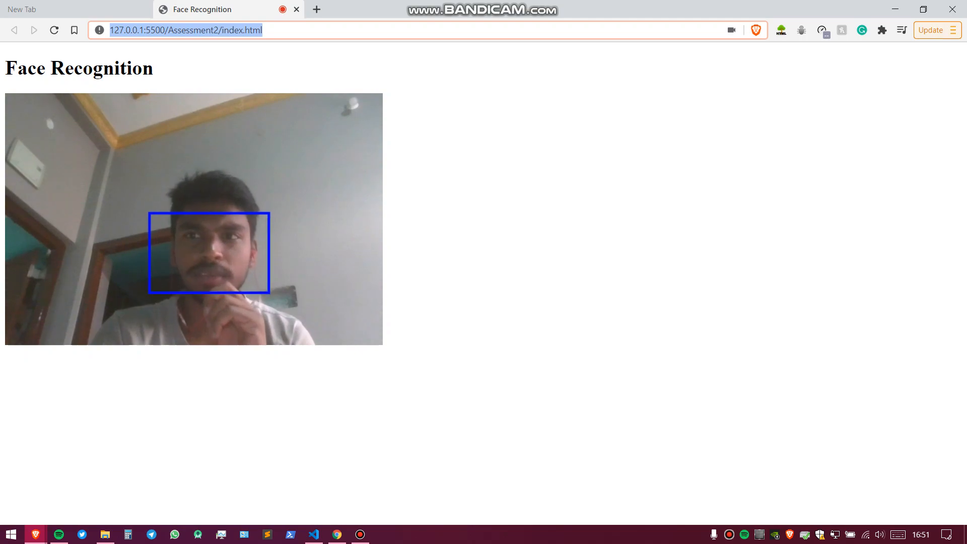
left_click(313, 533)
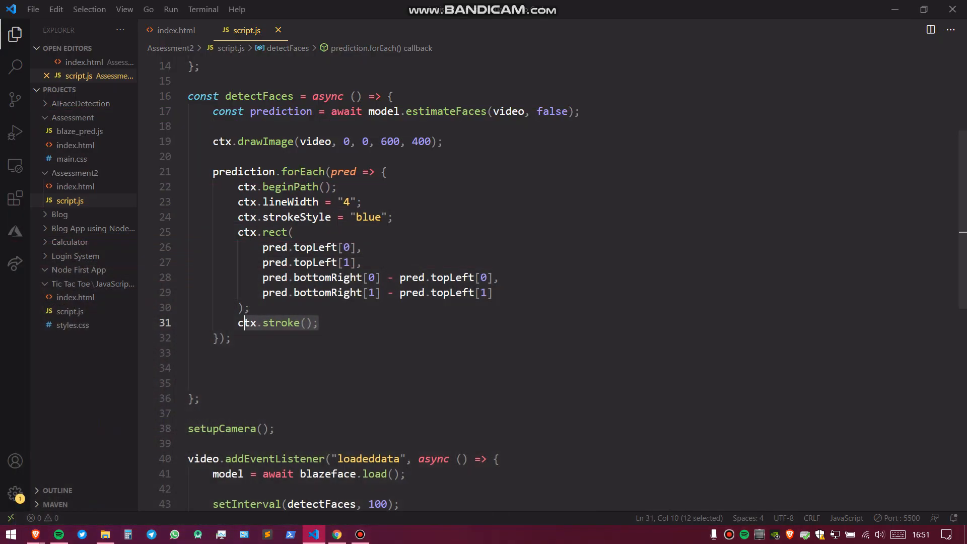
mouse_move(359, 533)
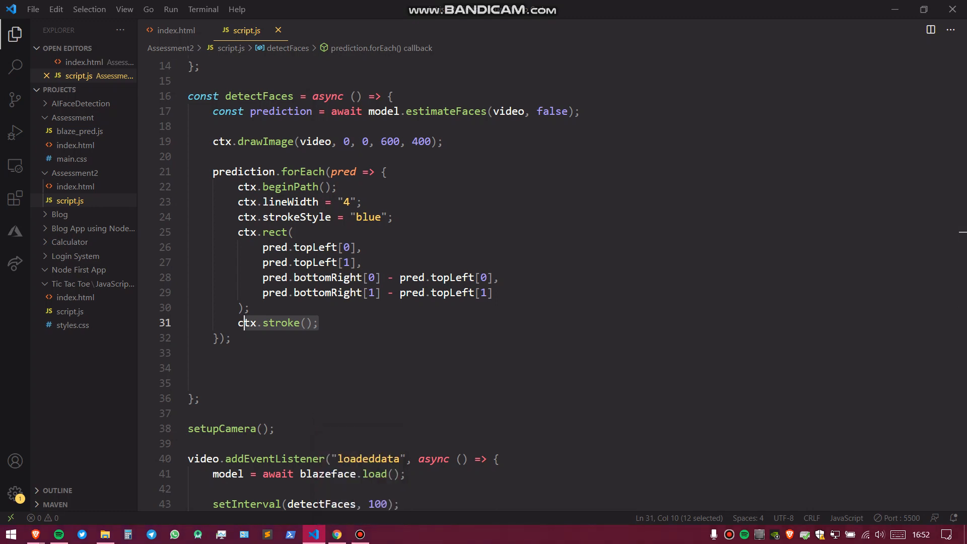
left_click(358, 533)
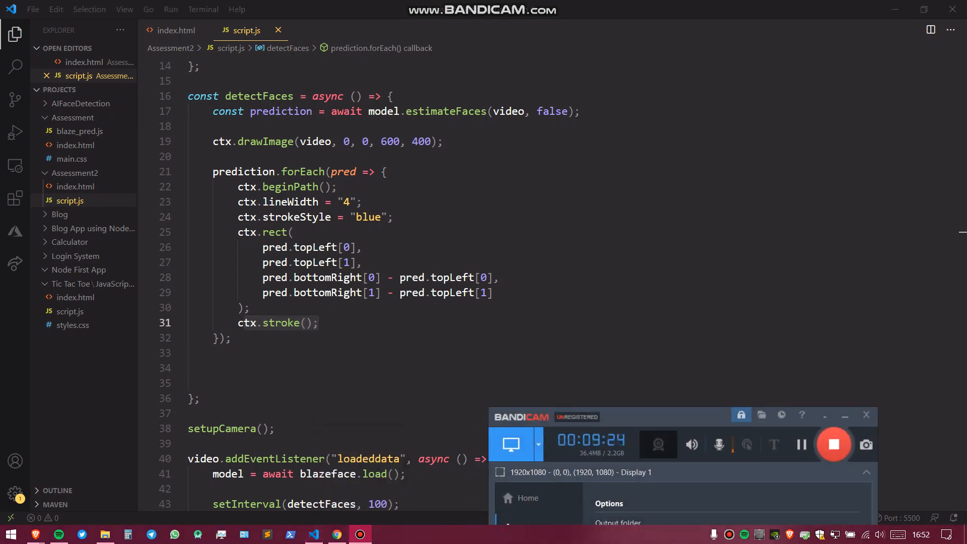